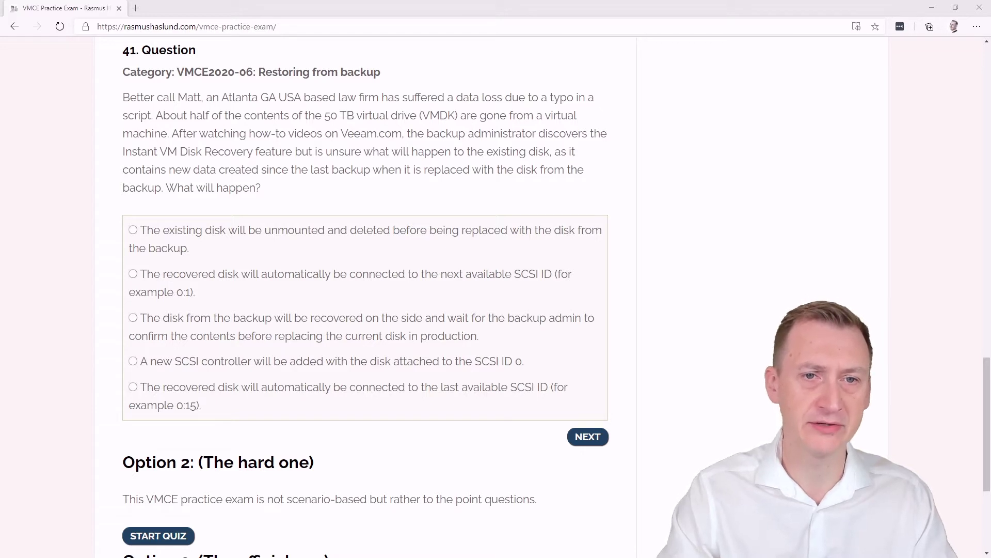
{"action": "mouse_move", "coordinate": [352, 127]}
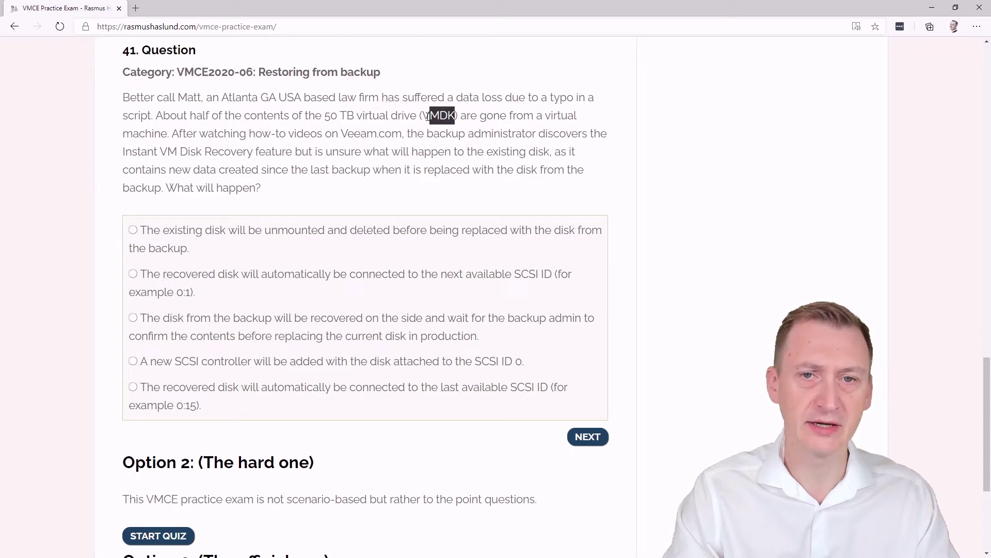
{"action": "mouse_move", "coordinate": [389, 190]}
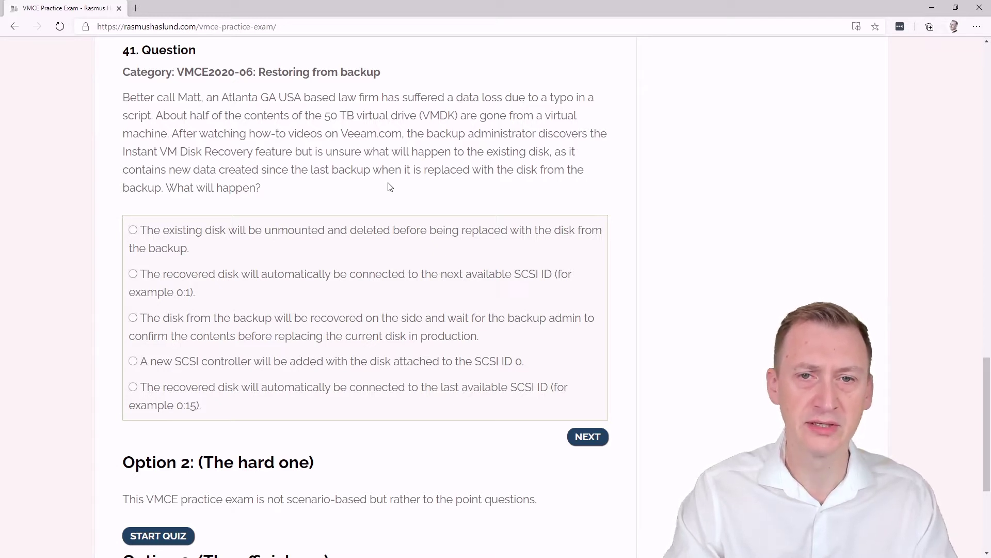
{"action": "mouse_move", "coordinate": [624, 202]}
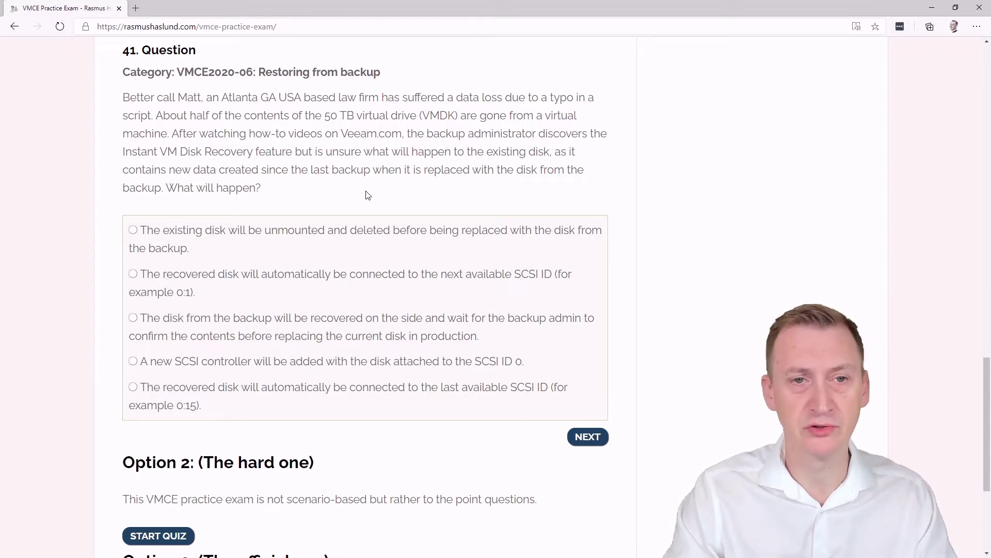
{"action": "mouse_move", "coordinate": [222, 236]}
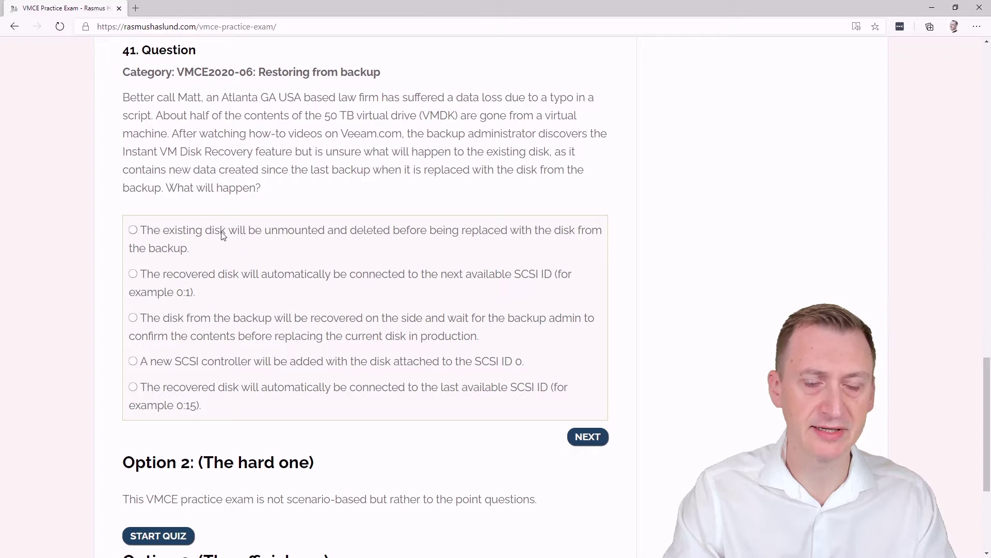
- Review each answer option for question 41, then mark 'The existing disk will be unmounted and deleted'
{"action": "left_click", "coordinate": [132, 229]}
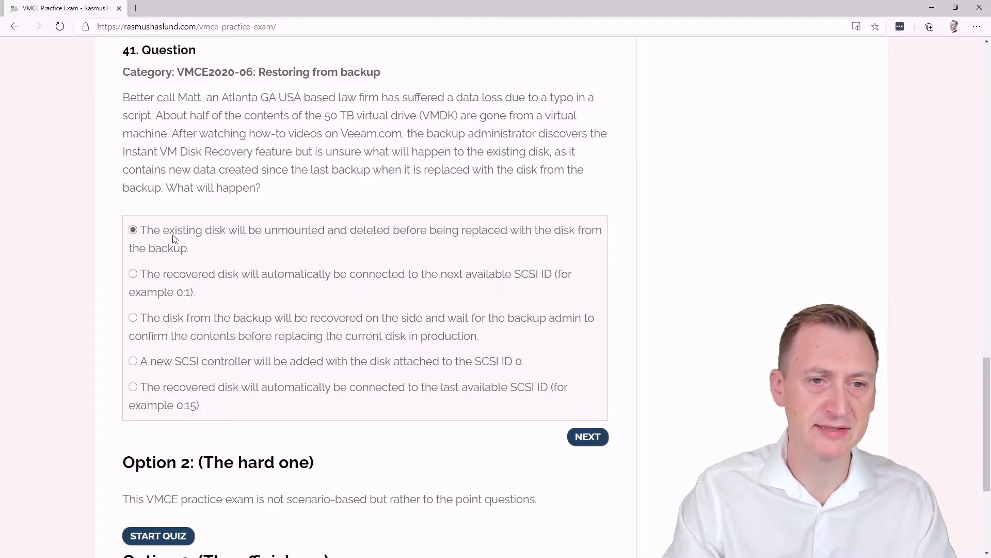
{"action": "mouse_move", "coordinate": [334, 233]}
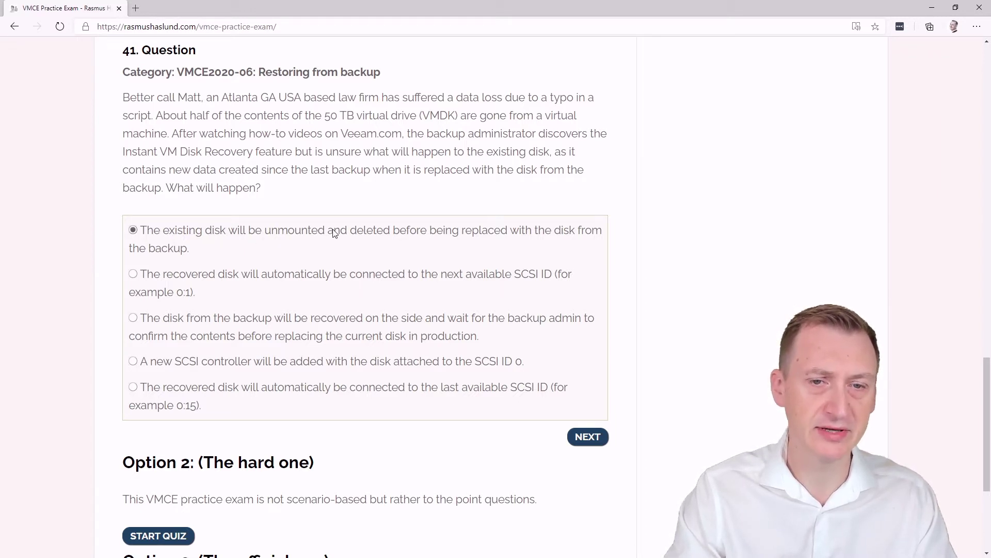
{"action": "mouse_move", "coordinate": [417, 235]}
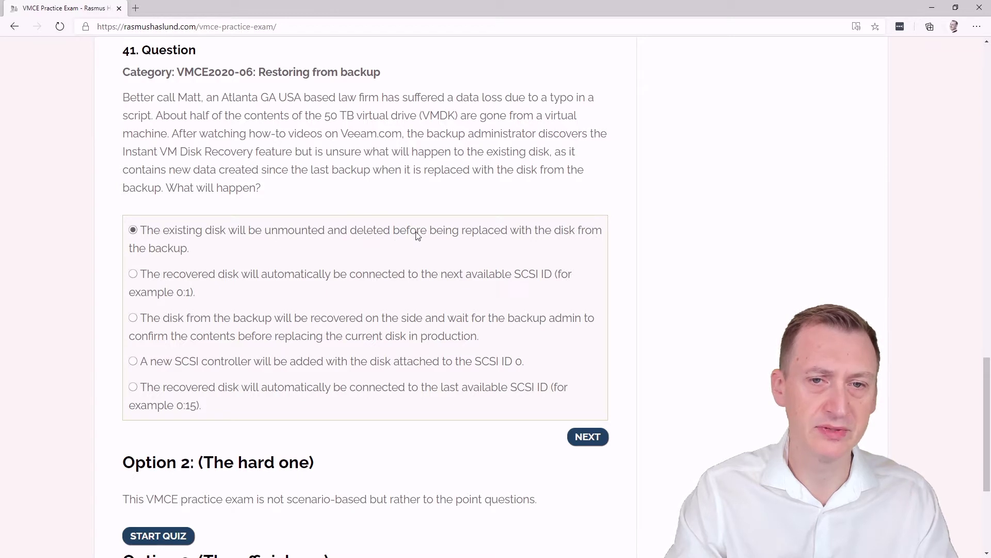
{"action": "mouse_move", "coordinate": [276, 231]}
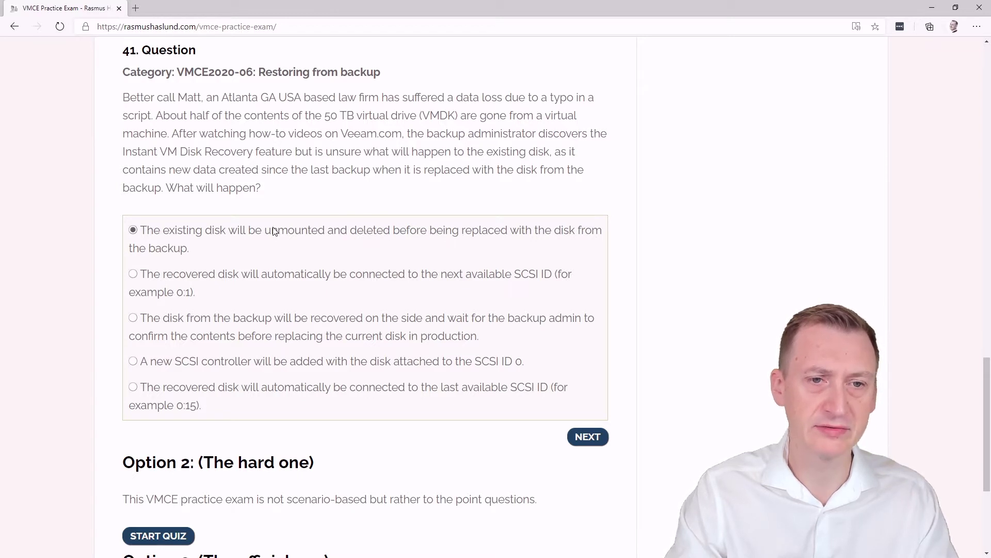
{"action": "mouse_move", "coordinate": [239, 232]}
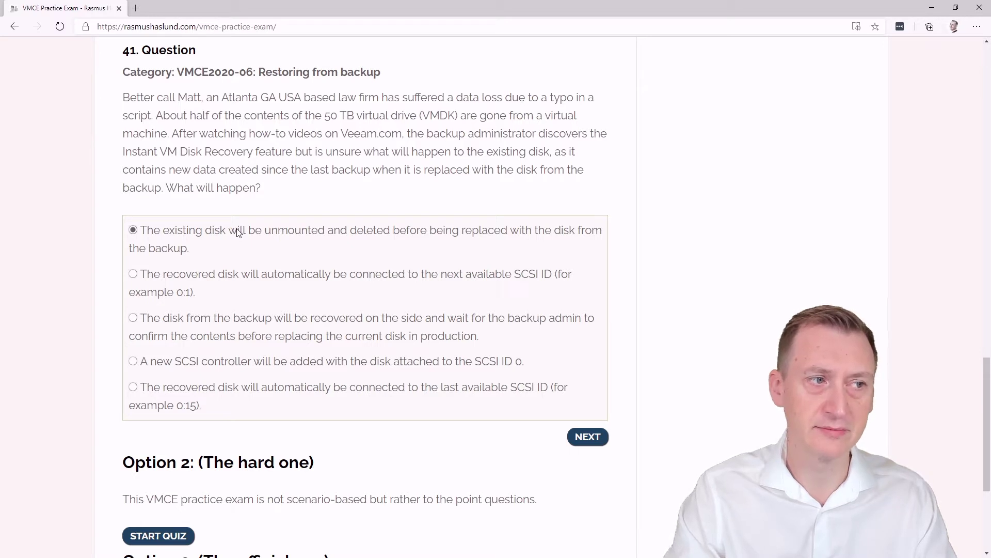
{"action": "mouse_move", "coordinate": [225, 278]}
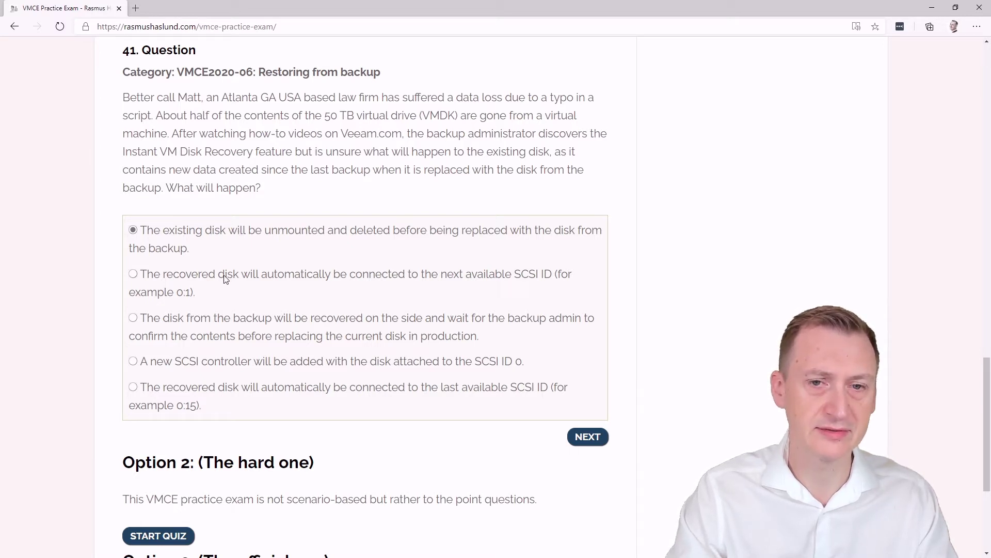
{"action": "left_click", "coordinate": [132, 273]}
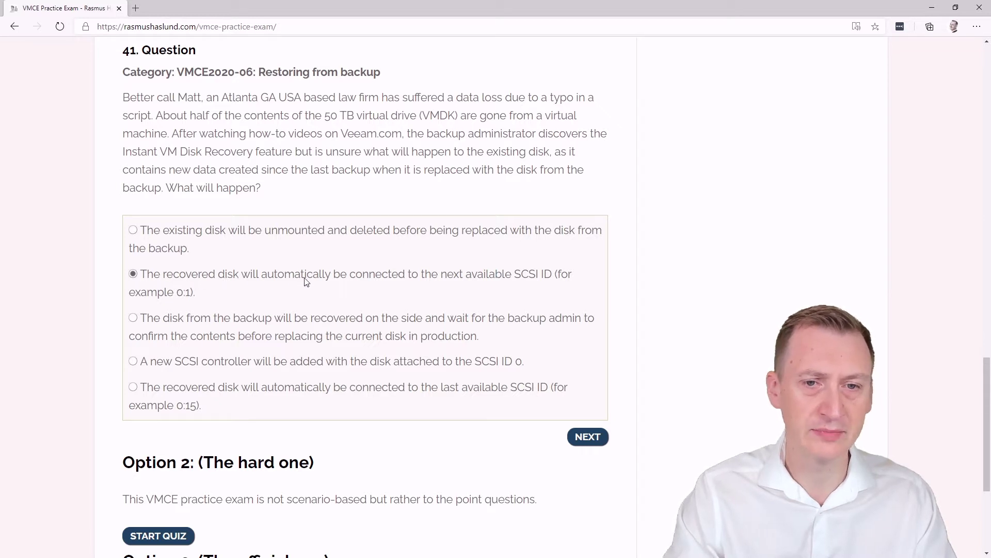
{"action": "mouse_move", "coordinate": [480, 281]}
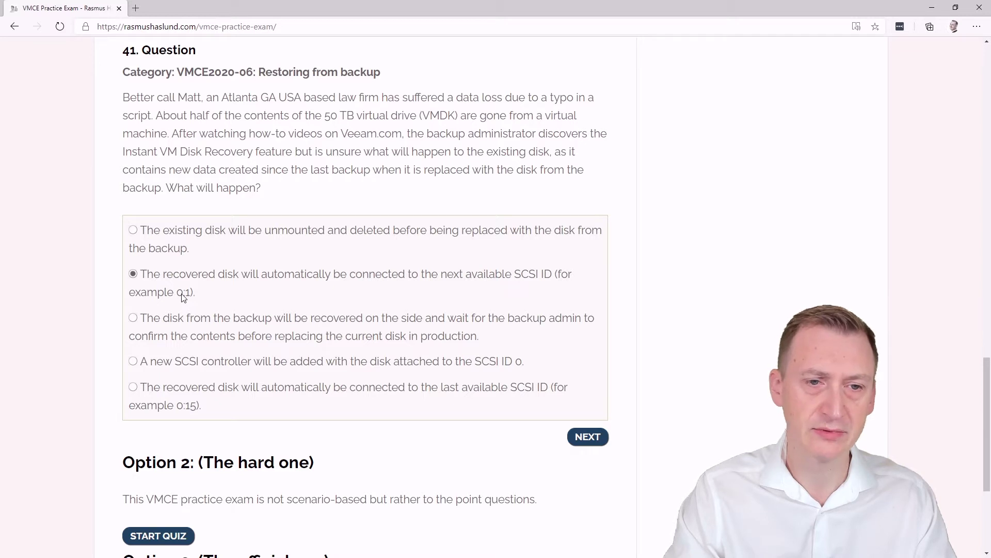
{"action": "mouse_move", "coordinate": [180, 297]}
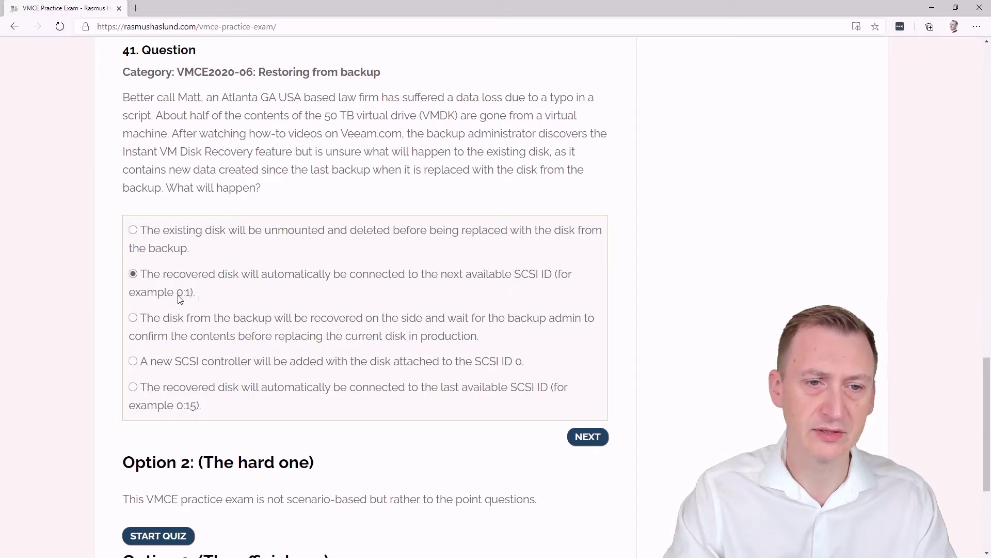
{"action": "mouse_move", "coordinate": [193, 297]}
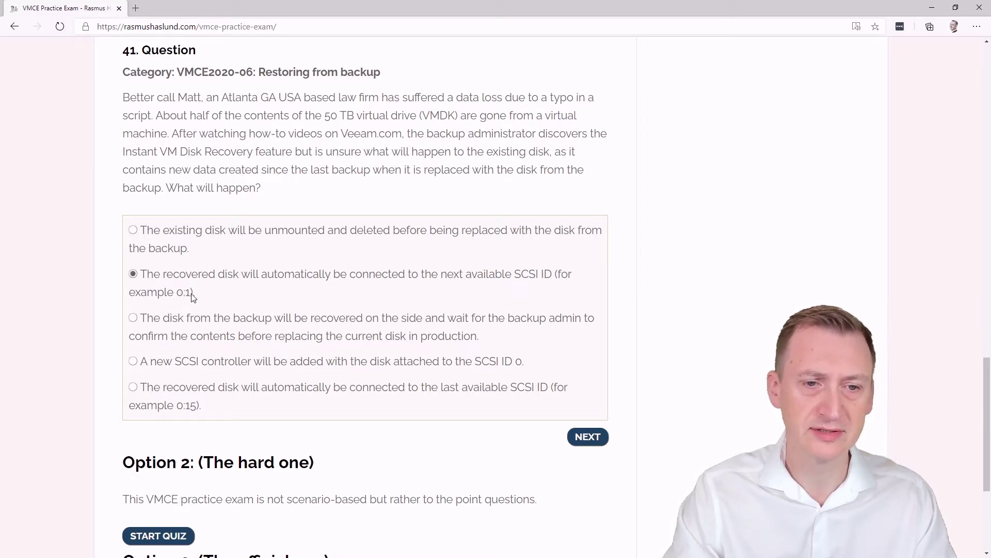
{"action": "left_click", "coordinate": [132, 317]}
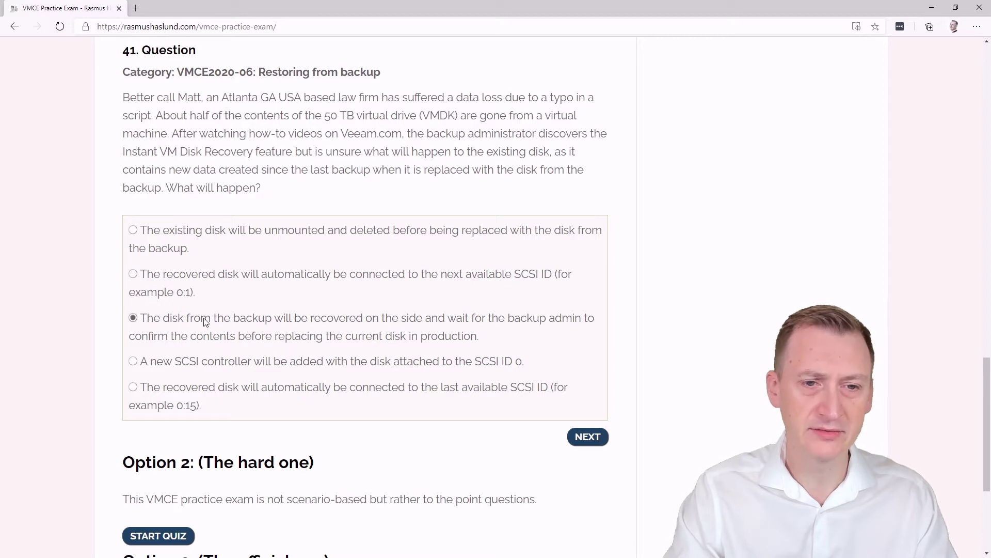
{"action": "mouse_move", "coordinate": [329, 323]}
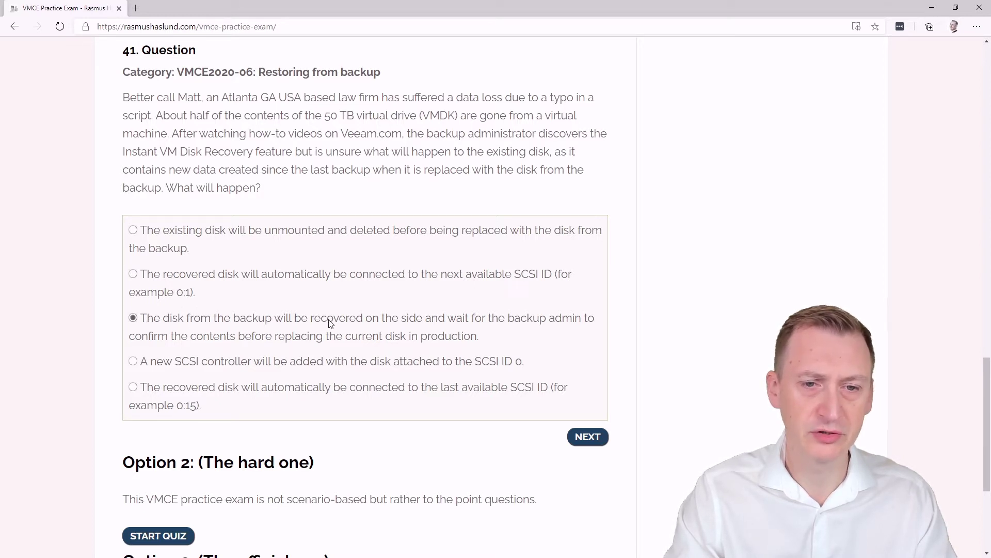
{"action": "mouse_move", "coordinate": [445, 323]}
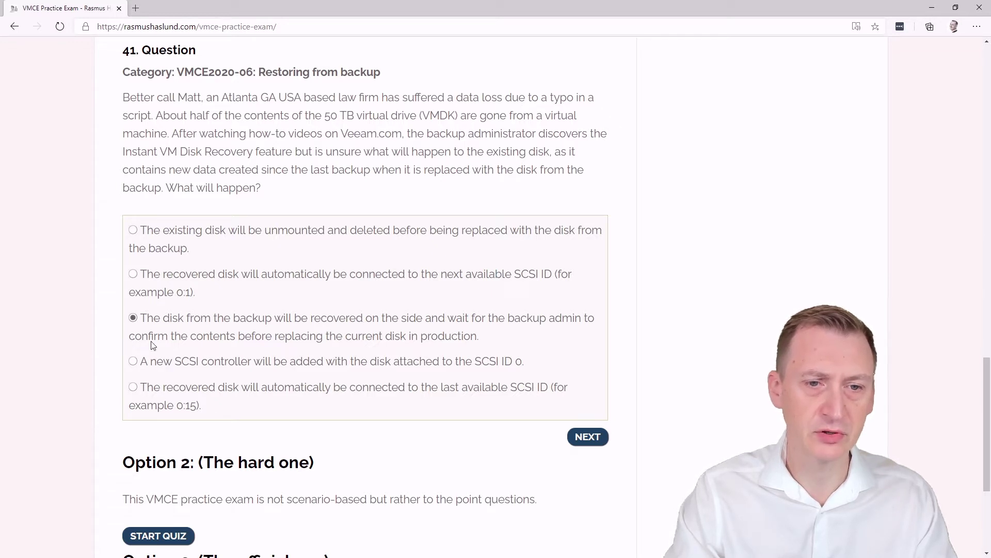
{"action": "mouse_move", "coordinate": [440, 335]}
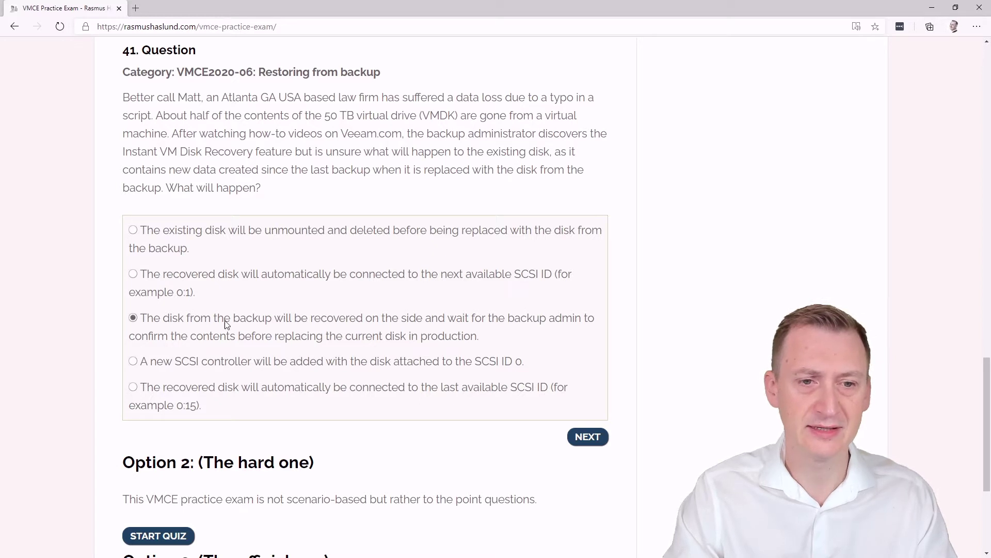
{"action": "left_click", "coordinate": [132, 360]}
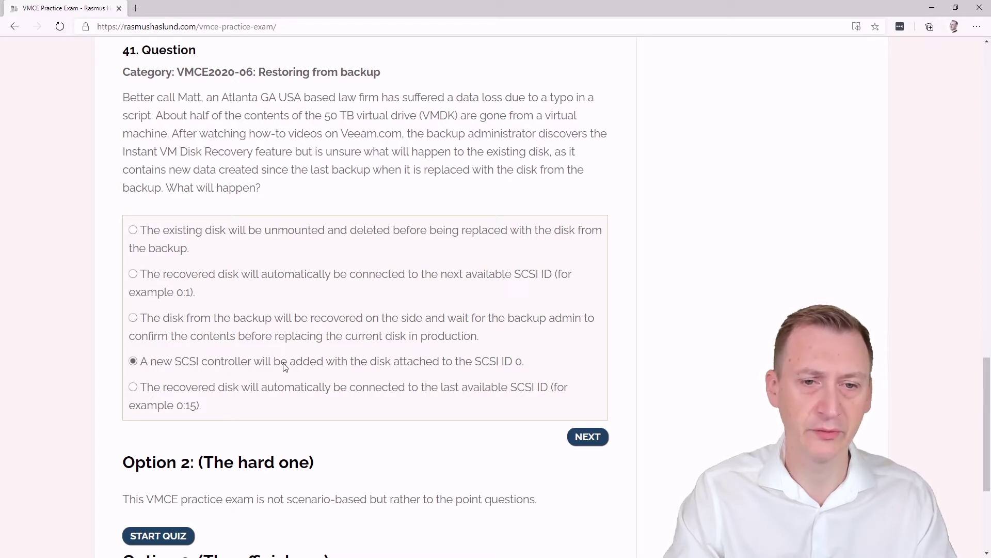
{"action": "mouse_move", "coordinate": [383, 363]}
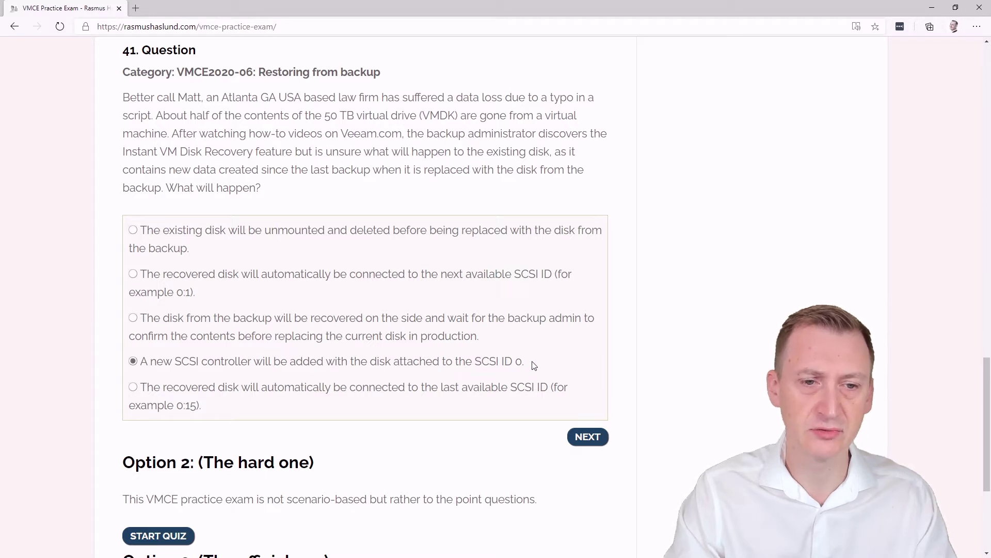
{"action": "mouse_move", "coordinate": [550, 366]}
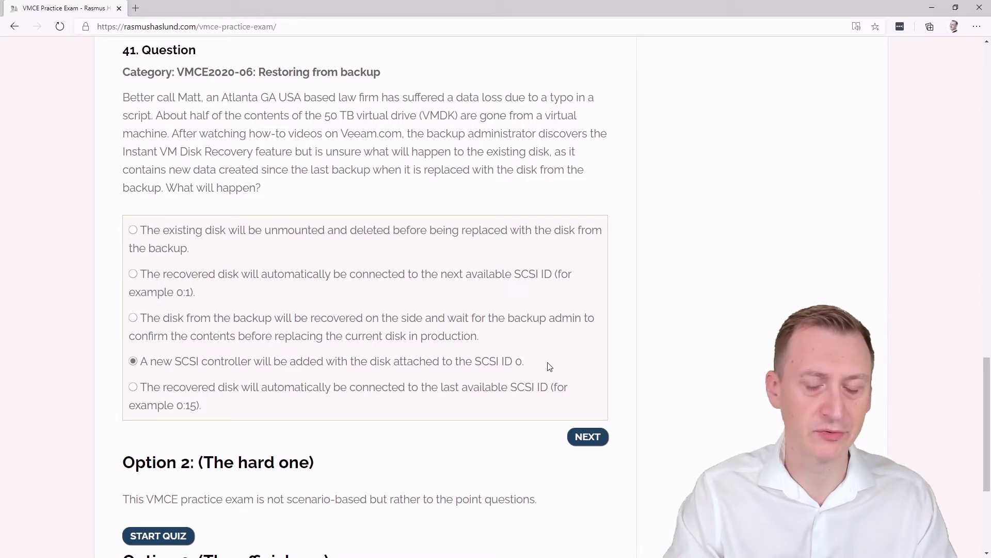
{"action": "left_click", "coordinate": [132, 387]}
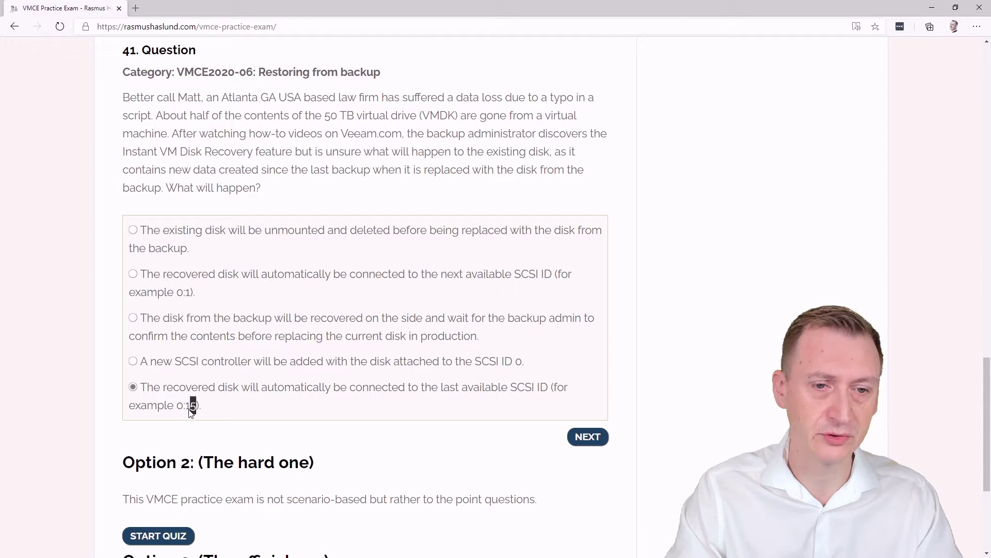
{"action": "mouse_move", "coordinate": [211, 411]}
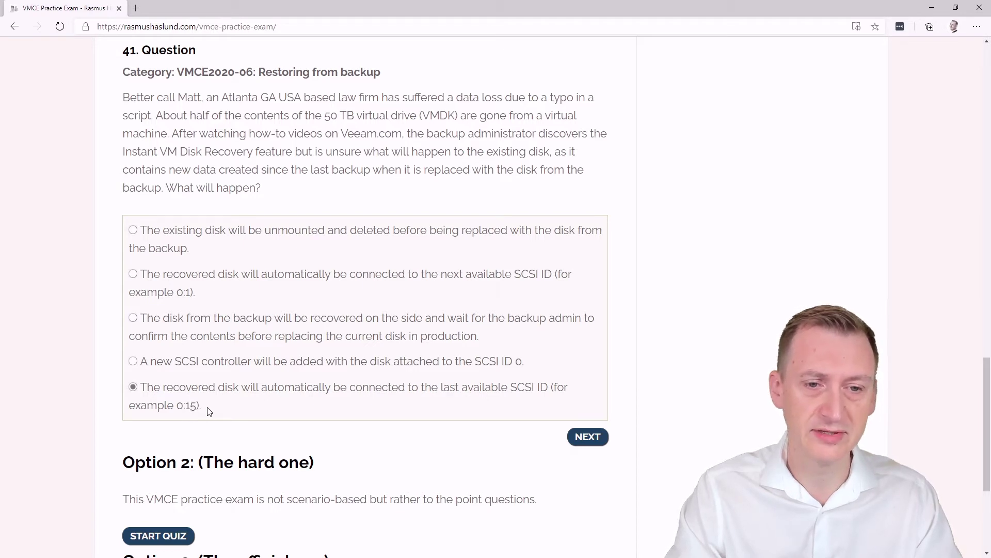
{"action": "left_click", "coordinate": [133, 230]}
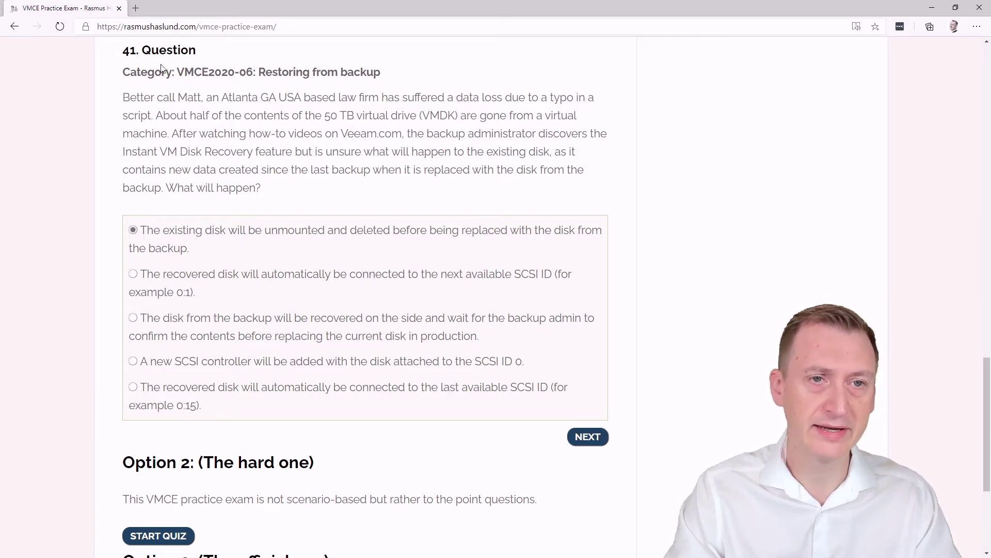
{"action": "mouse_move", "coordinate": [130, 156]}
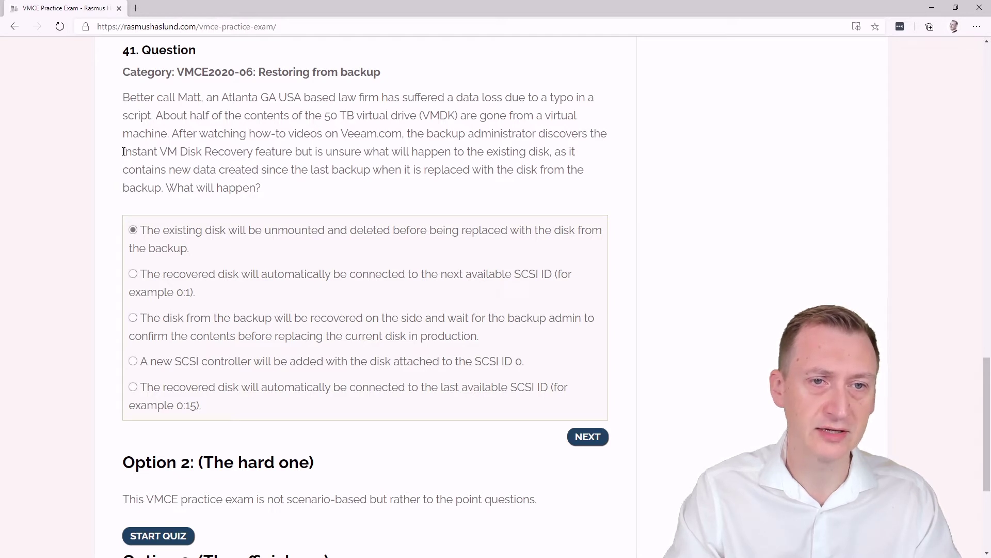
- From the Bing results, go to the 'Instant VM Recovery - Veeam Backup Guide for vSphere' page
{"action": "left_click_drag", "start_coordinate": [123, 151], "coordinate": [252, 151]}
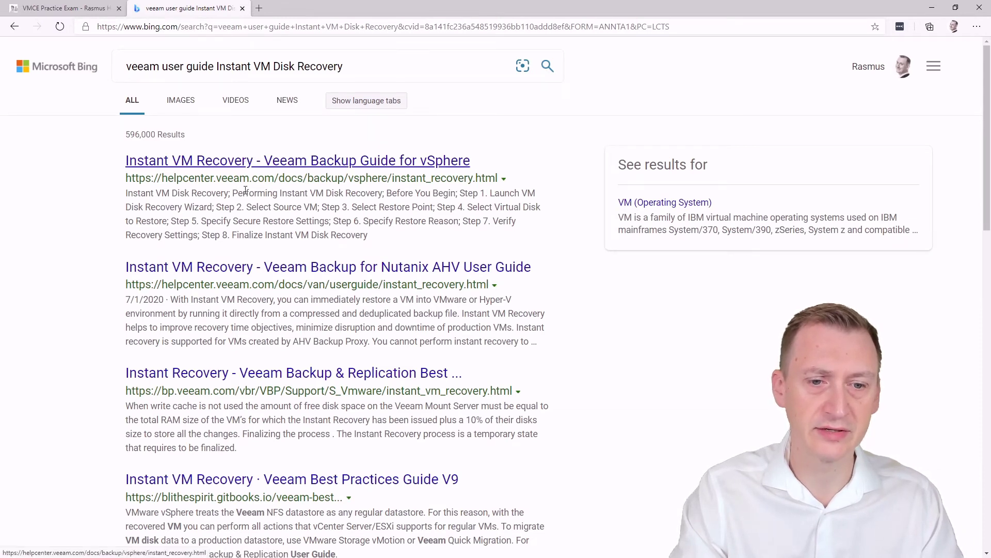
{"action": "left_click", "coordinate": [296, 160]}
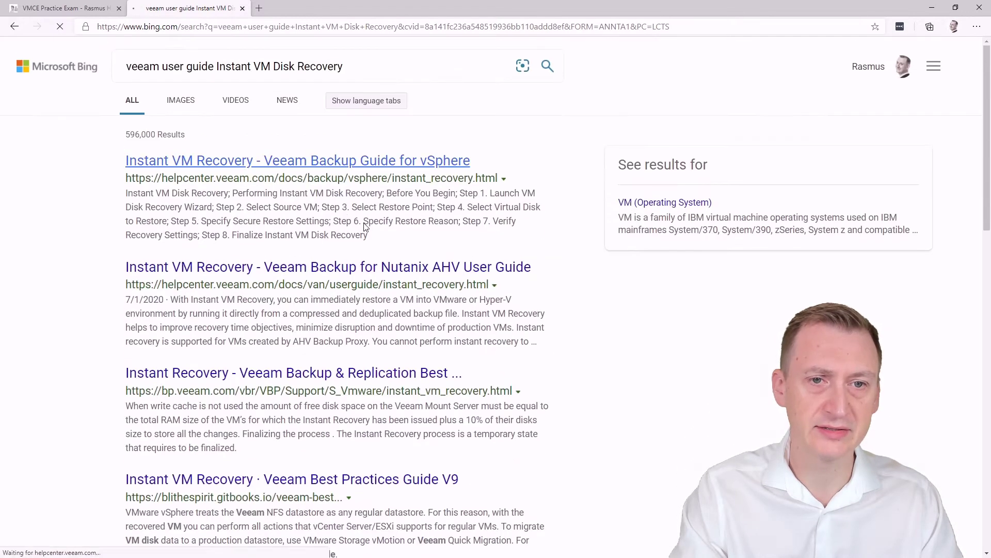
{"action": "left_click", "coordinate": [298, 160]}
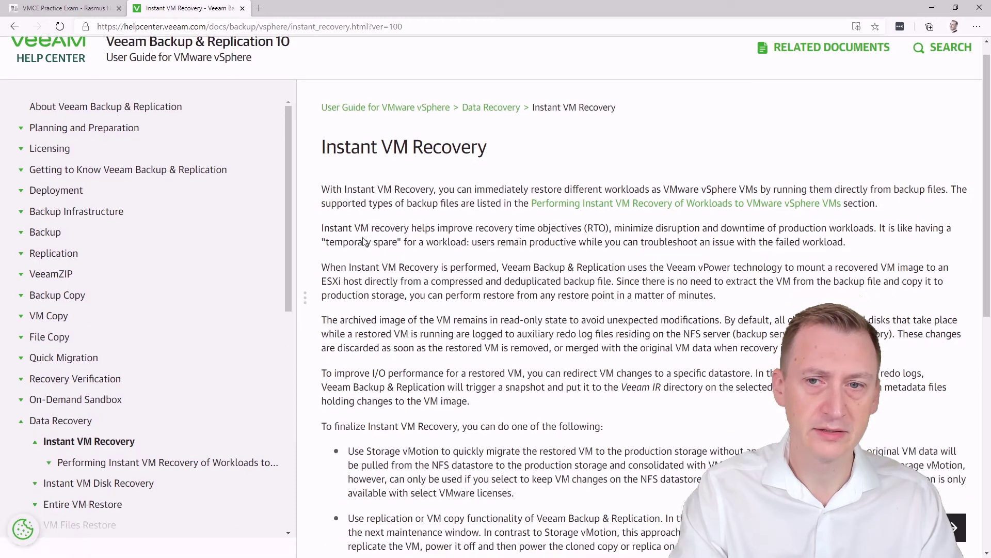
- From the Performing Instant VM Recovery step list, go to 'Step 4. Select Restore Mode'
{"action": "scroll", "scroll_direction": "down", "scroll_amount": 3}
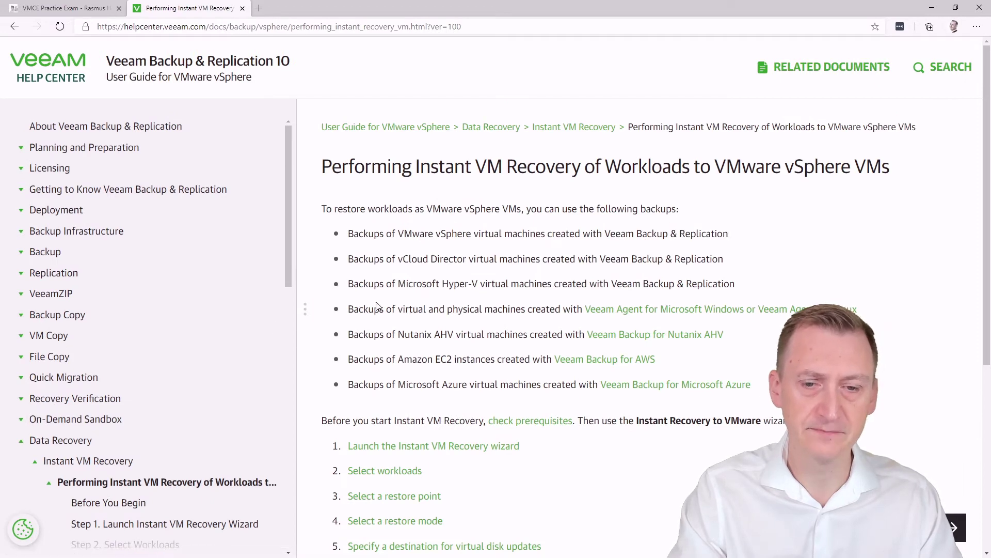
{"action": "scroll", "scroll_direction": "down", "scroll_amount": 3}
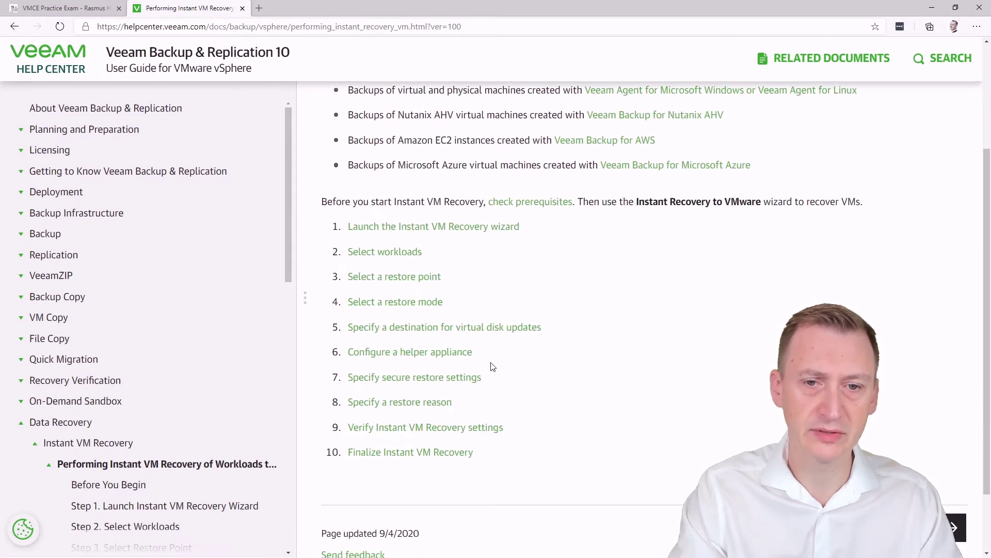
{"action": "left_click", "coordinate": [395, 301]}
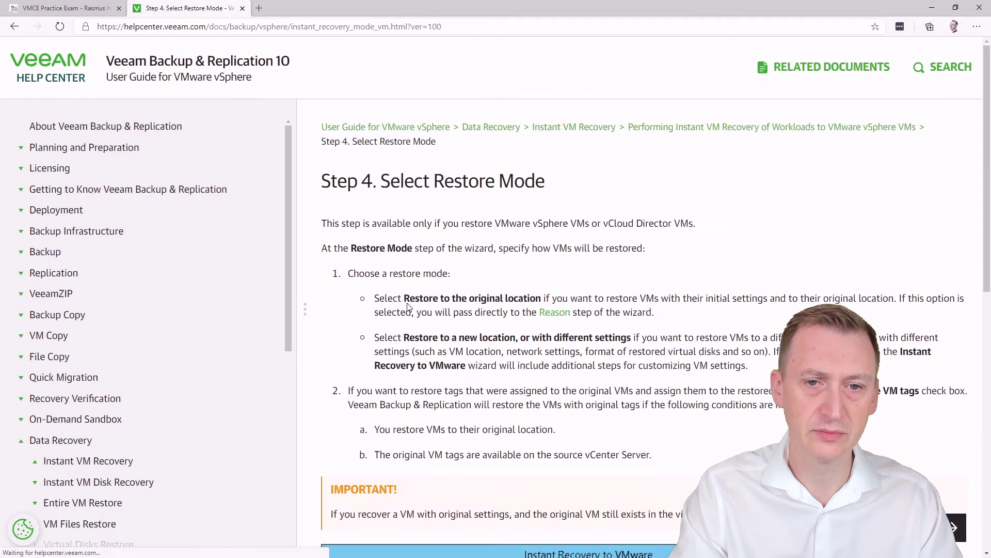
{"action": "scroll", "scroll_direction": "down", "scroll_amount": 3}
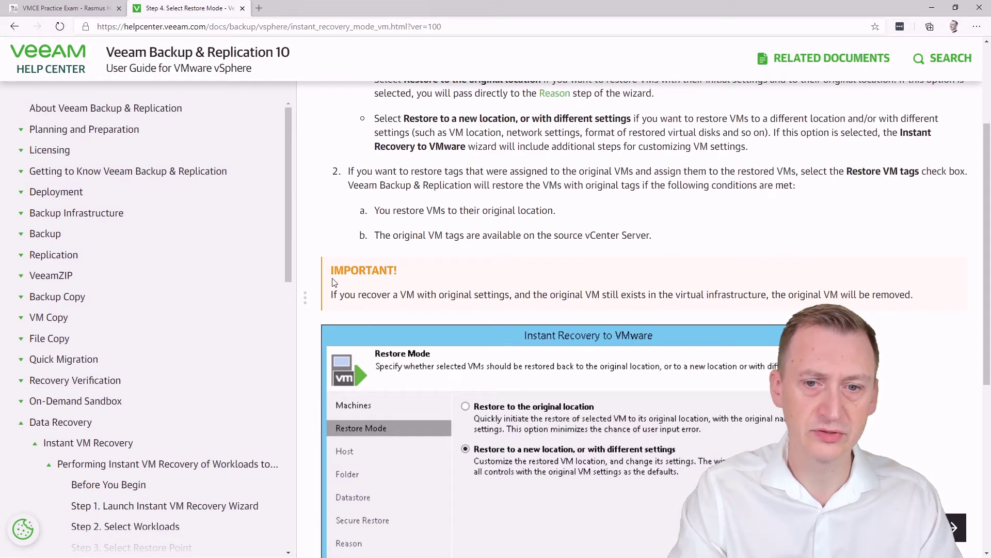
{"action": "scroll", "scroll_direction": "up", "scroll_amount": 3}
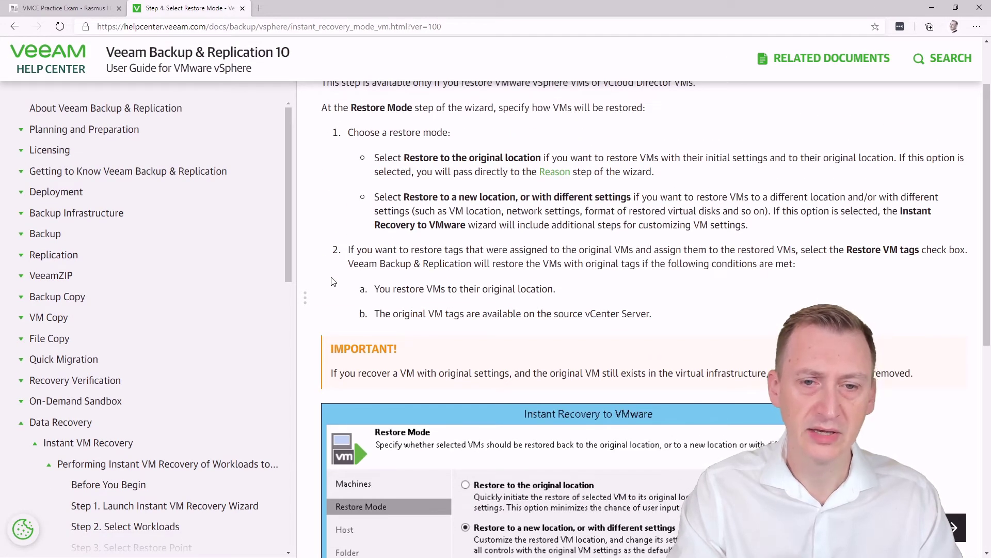
{"action": "scroll", "scroll_direction": "down", "scroll_amount": 3}
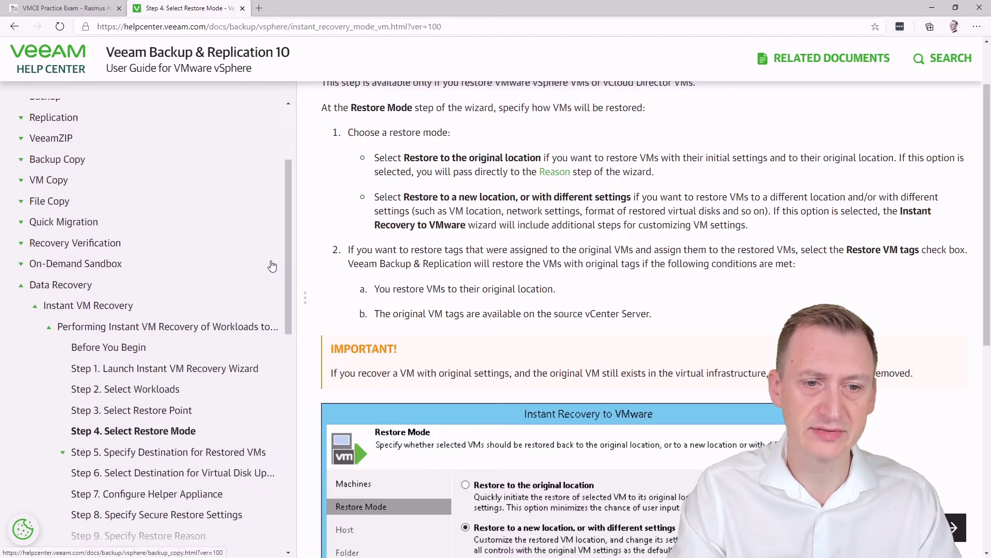
{"action": "left_click", "coordinate": [62, 8]}
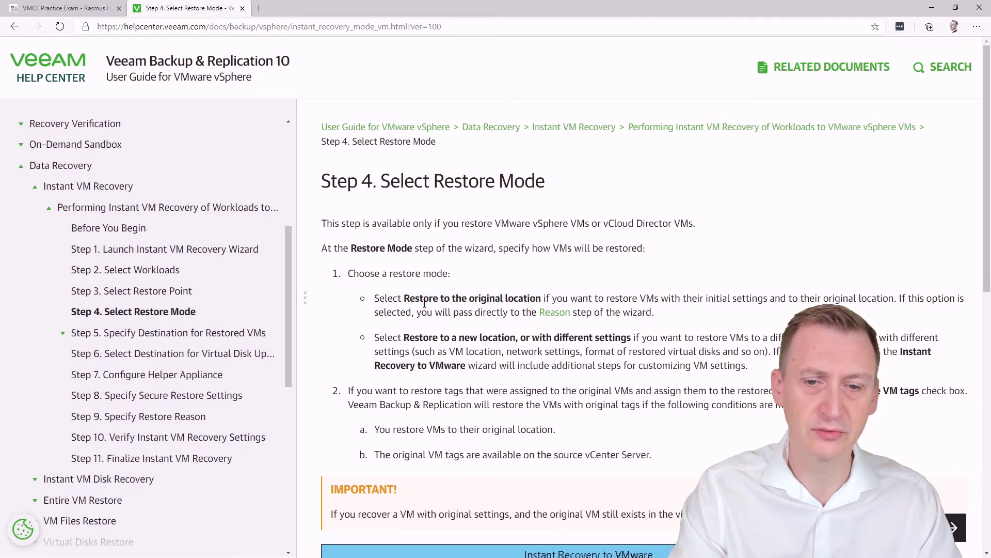
{"action": "scroll", "scroll_direction": "down", "scroll_amount": 3}
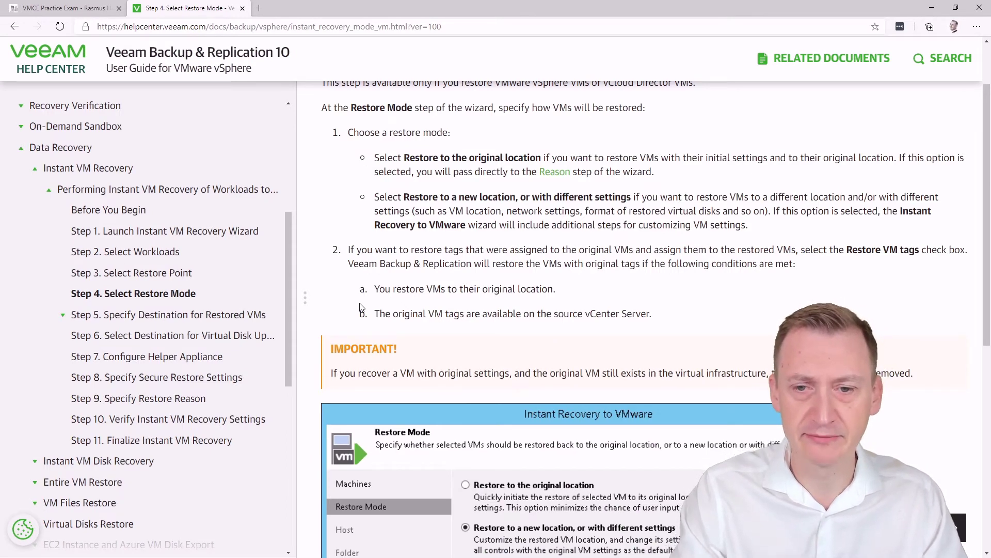
{"action": "scroll", "scroll_direction": "down", "scroll_amount": 3}
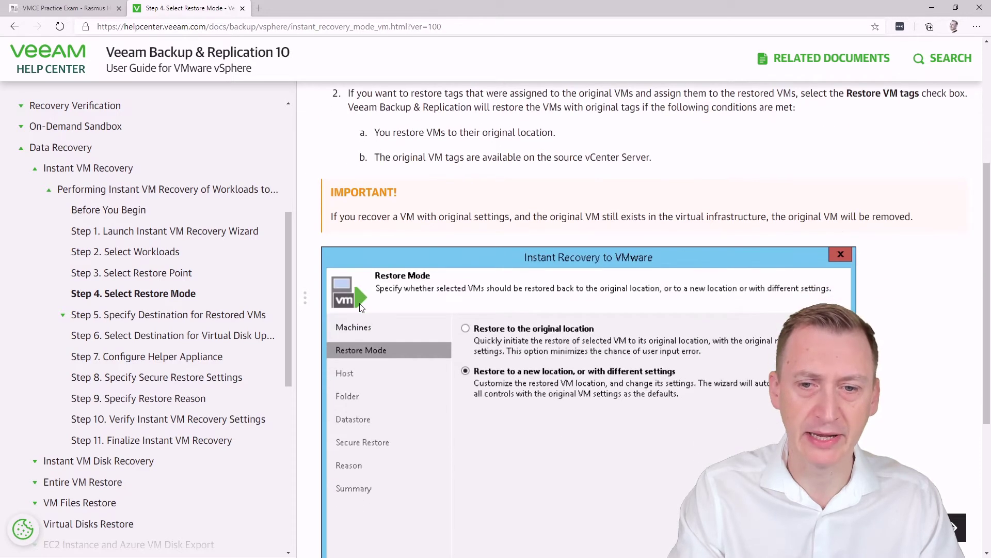
{"action": "mouse_move", "coordinate": [324, 304]}
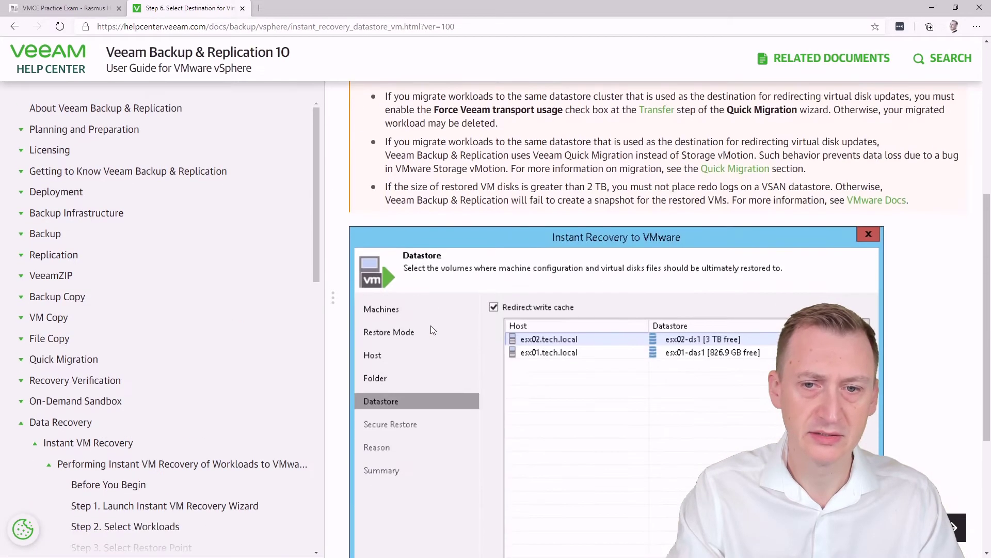
- Navigate the left contents tree from Instant VM Recovery to the Instant VM Disk Recovery overview page
{"action": "scroll", "scroll_direction": "down", "scroll_amount": 3}
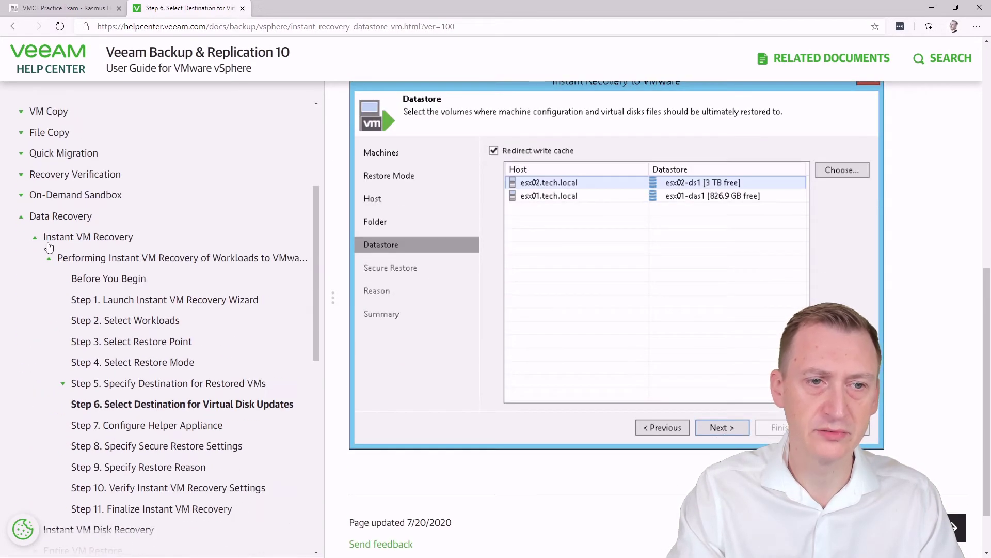
{"action": "left_click", "coordinate": [50, 258]}
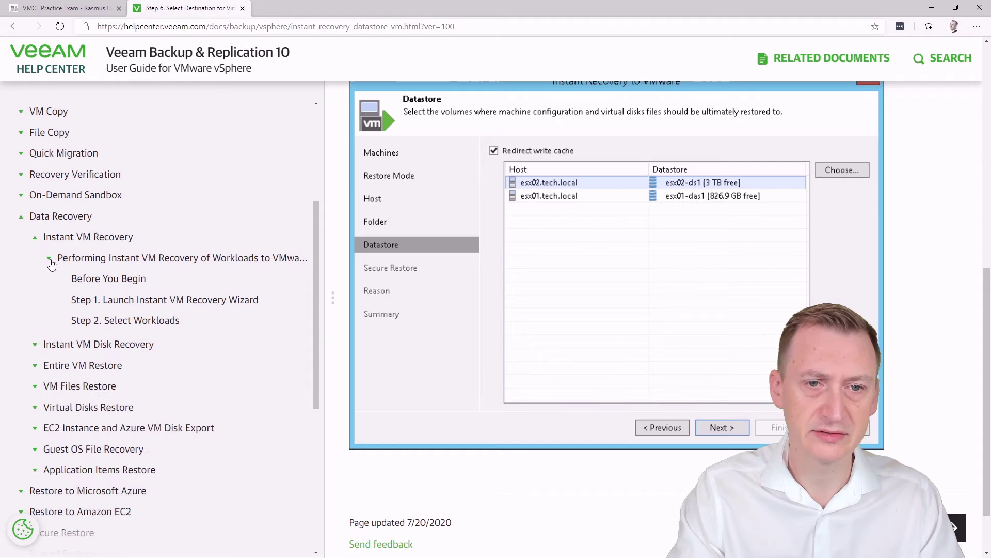
{"action": "left_click", "coordinate": [48, 258]}
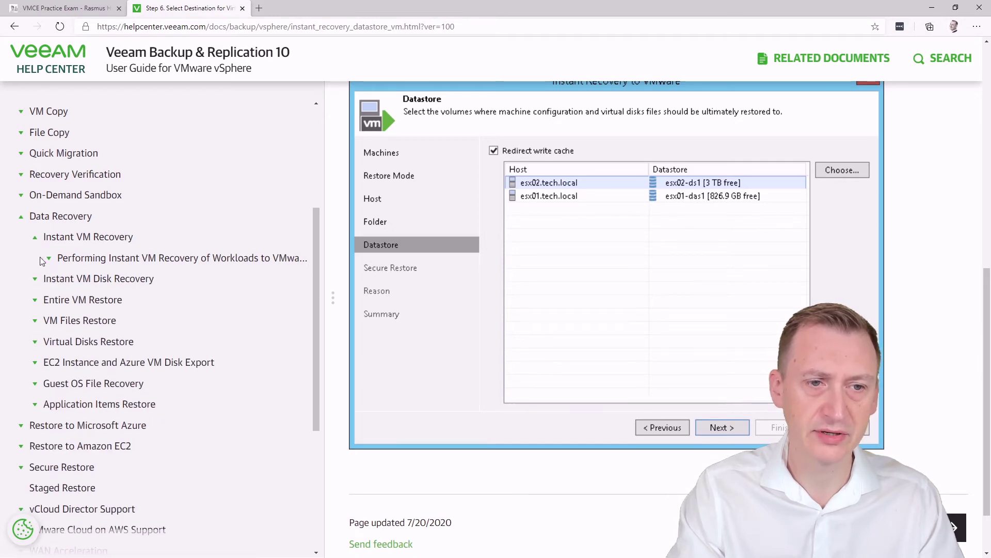
{"action": "left_click", "coordinate": [99, 258]}
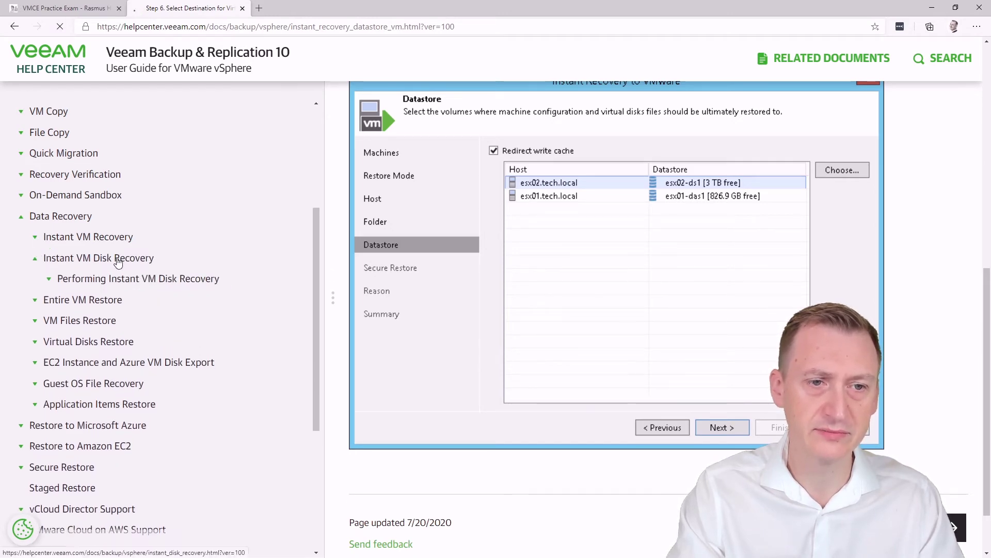
{"action": "left_click", "coordinate": [100, 258]}
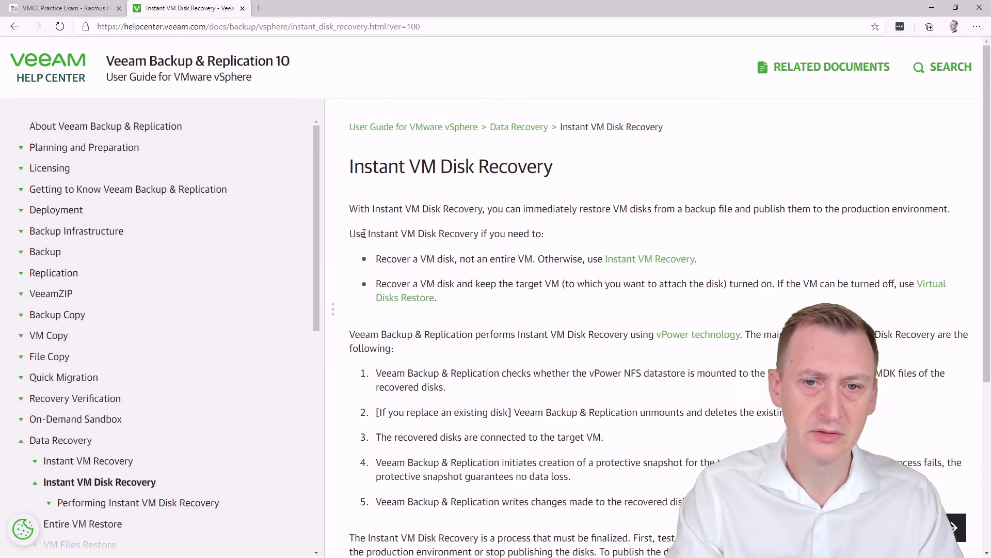
- Highlight the overview text stating an existing disk is unmounted and deleted, then return to the exam tab
{"action": "left_click_drag", "start_coordinate": [376, 258], "coordinate": [452, 259]}
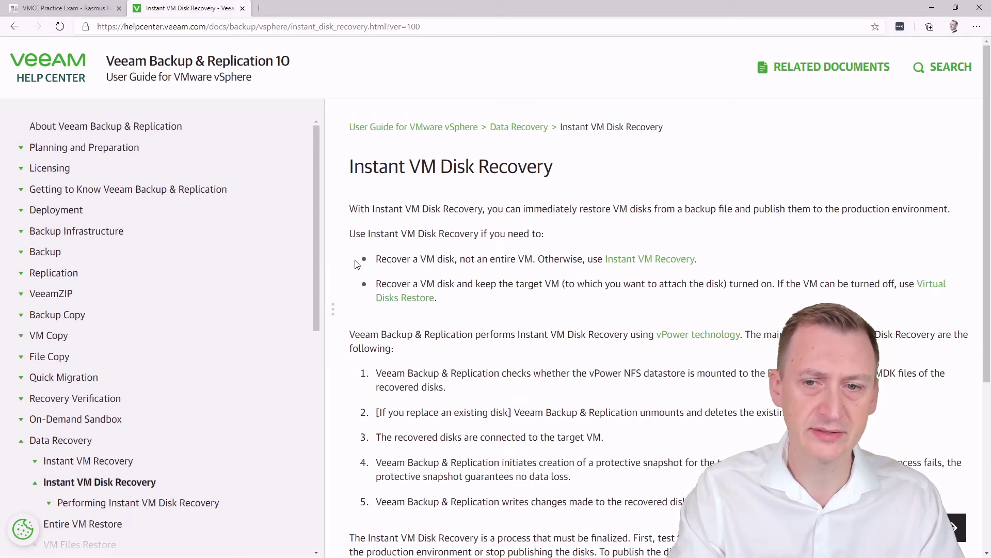
{"action": "scroll", "scroll_direction": "down", "scroll_amount": 3}
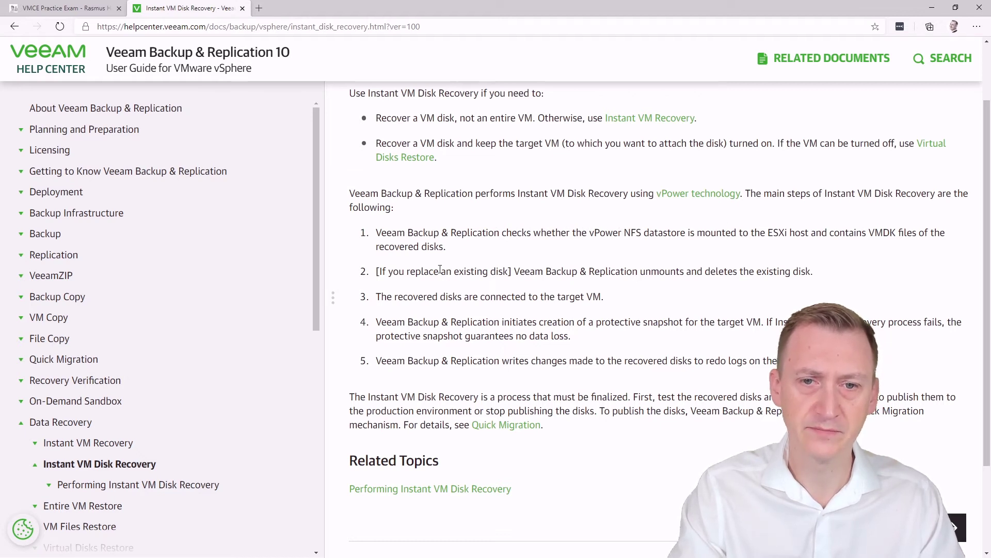
{"action": "mouse_move", "coordinate": [522, 272]}
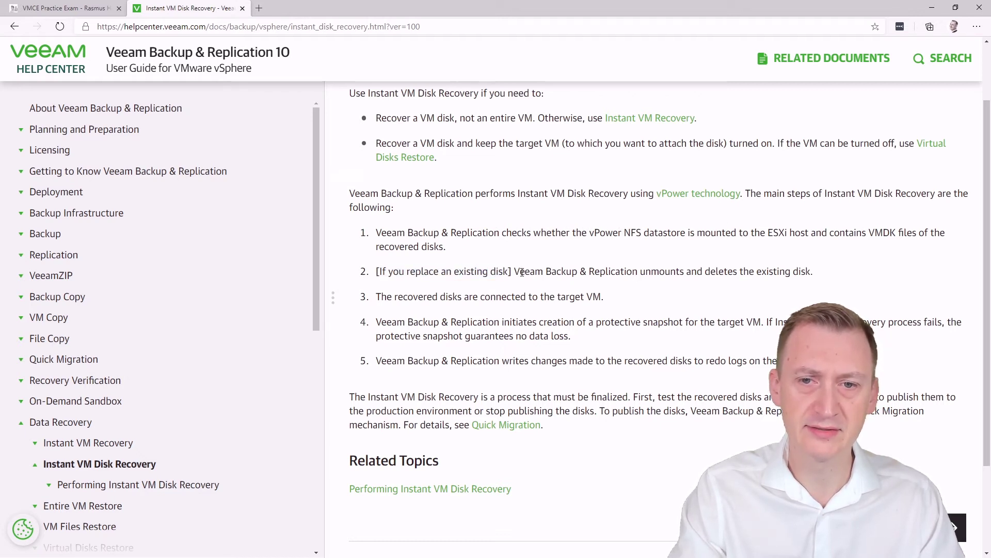
{"action": "left_click_drag", "start_coordinate": [513, 271], "coordinate": [756, 271]}
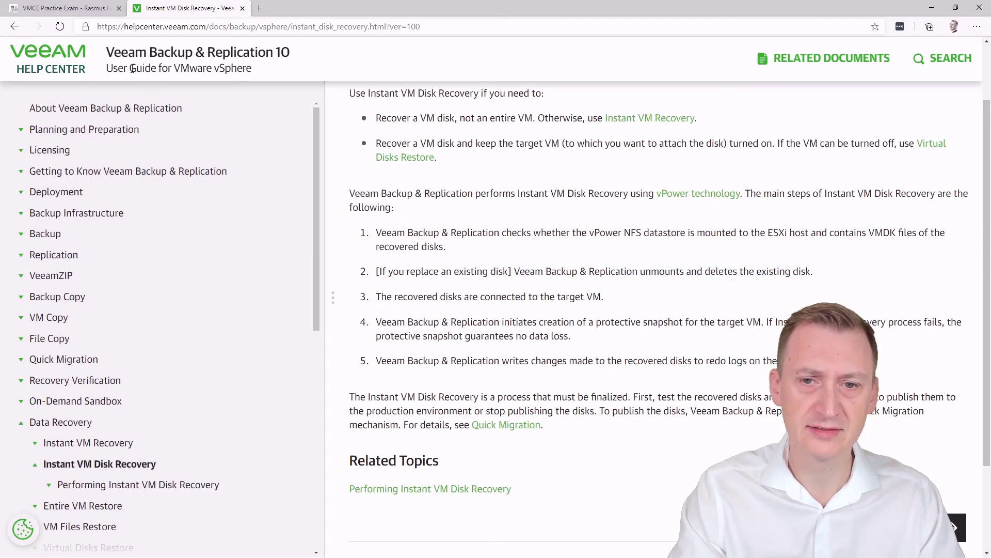
{"action": "left_click", "coordinate": [62, 8]}
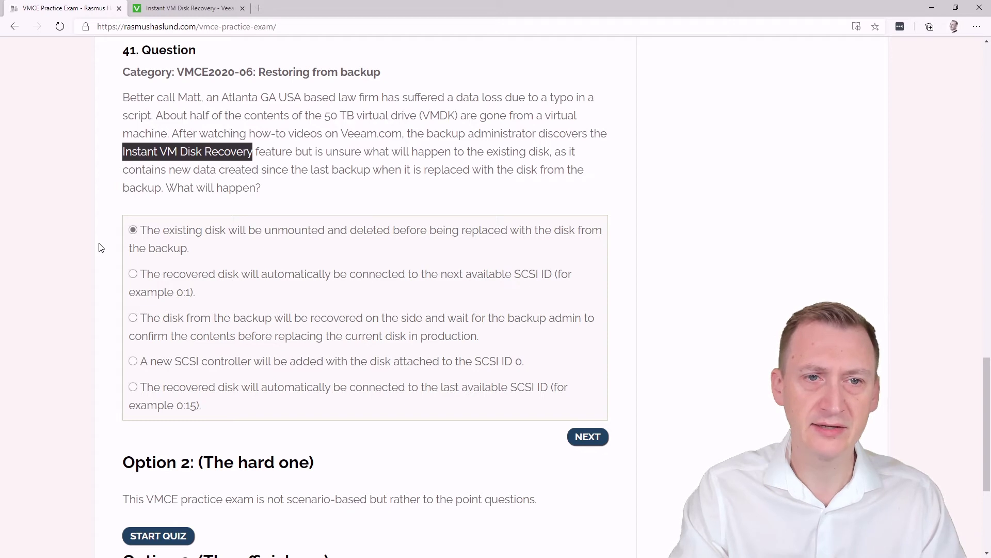
{"action": "mouse_move", "coordinate": [114, 304]}
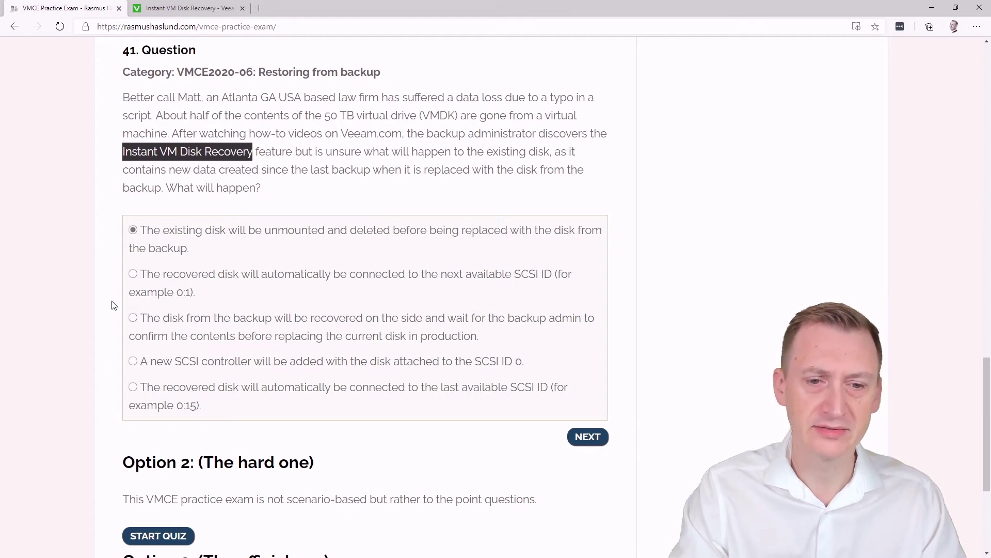
{"action": "mouse_move", "coordinate": [261, 249]}
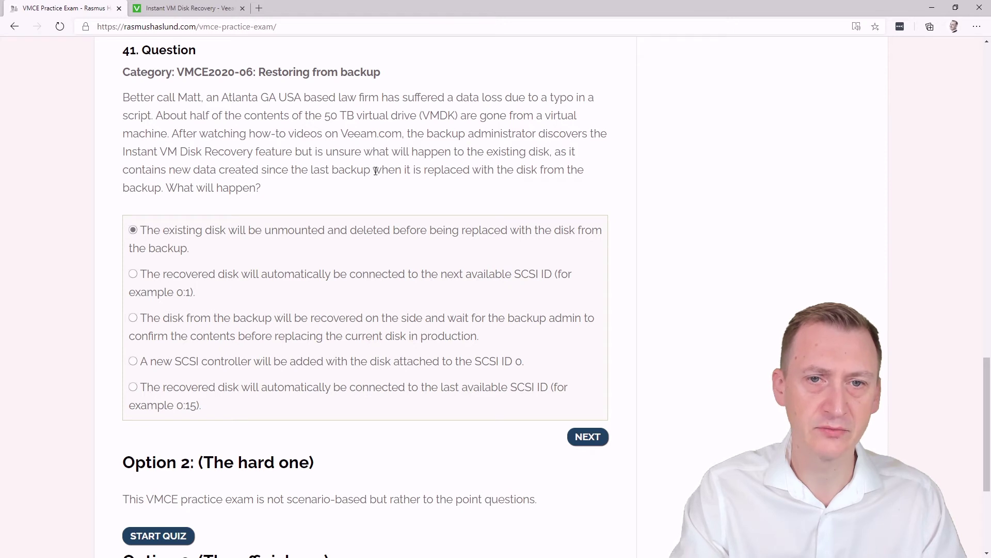
- Compare the question's 'when it is replaced with the disk' phrase against the Help Center's 'If you replace an existing disk' condition
{"action": "left_click_drag", "start_coordinate": [372, 169], "coordinate": [537, 170]}
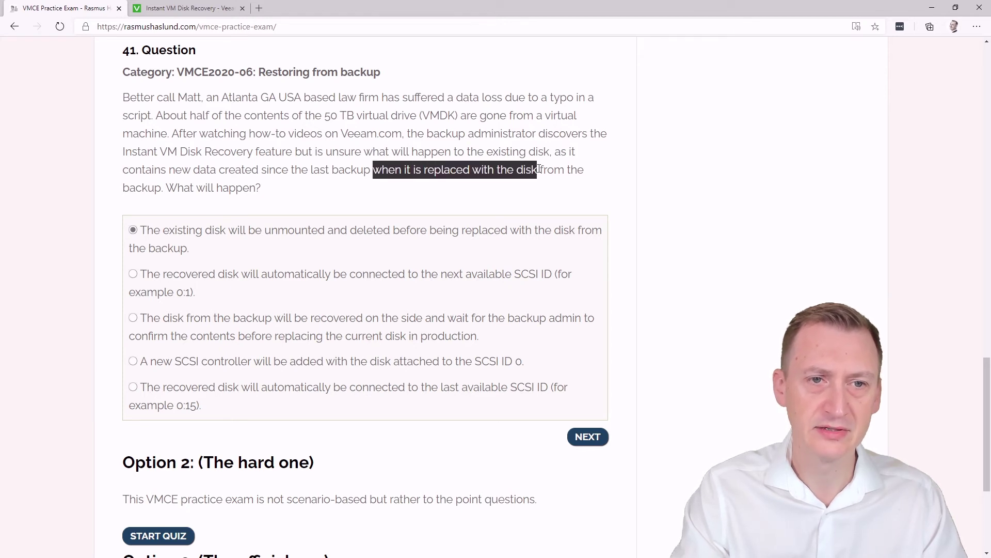
{"action": "left_click", "coordinate": [186, 8]}
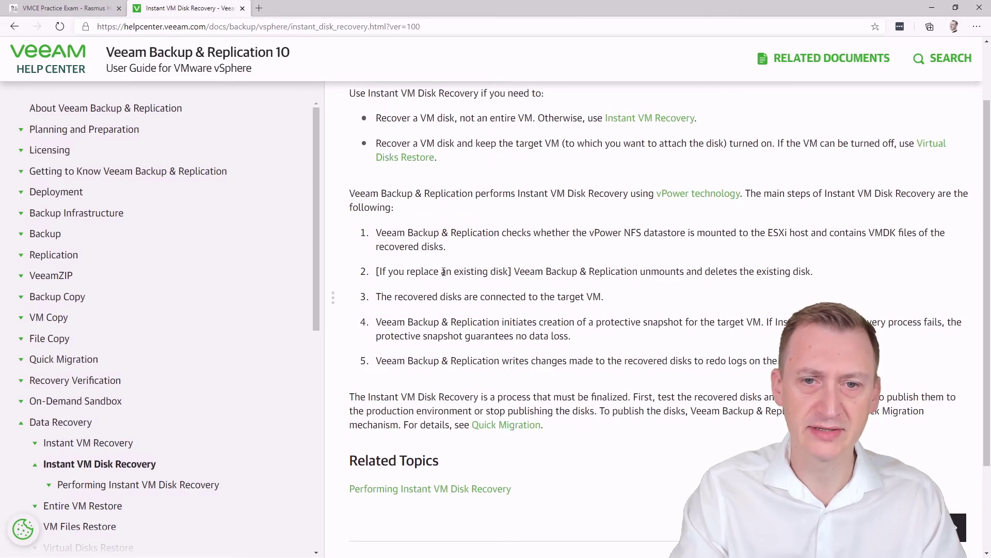
{"action": "left_click_drag", "start_coordinate": [376, 272], "coordinate": [509, 271]}
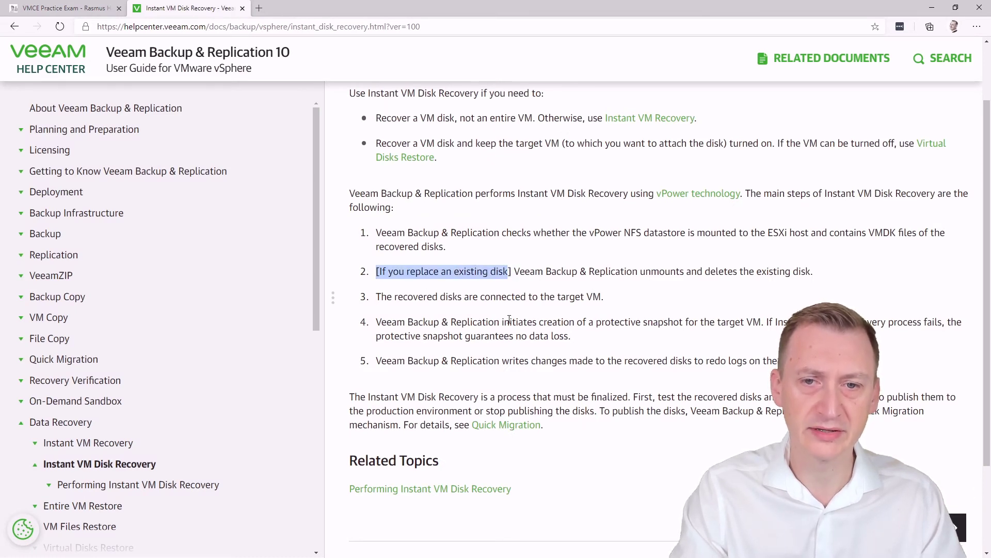
{"action": "left_click", "coordinate": [520, 270]}
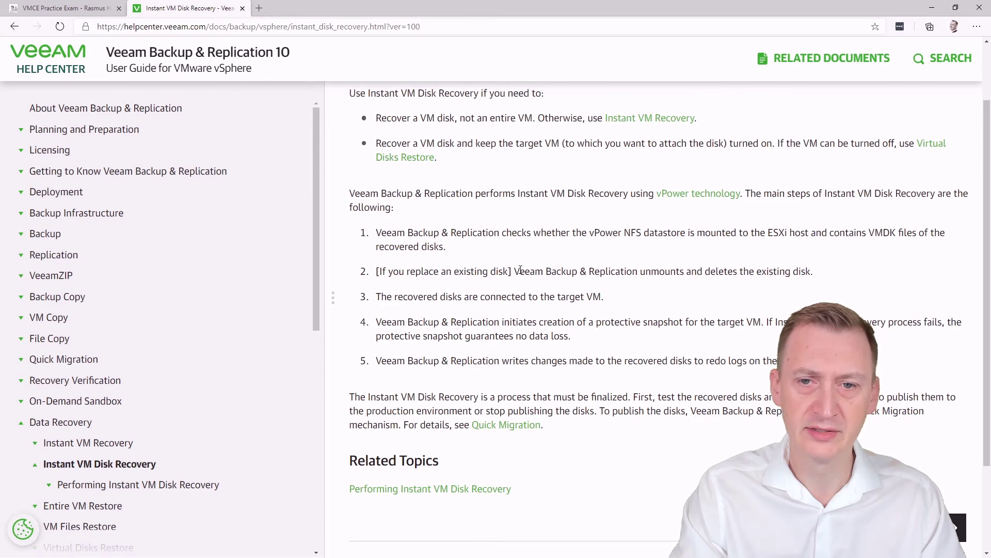
{"action": "left_click_drag", "start_coordinate": [514, 271], "coordinate": [702, 270]}
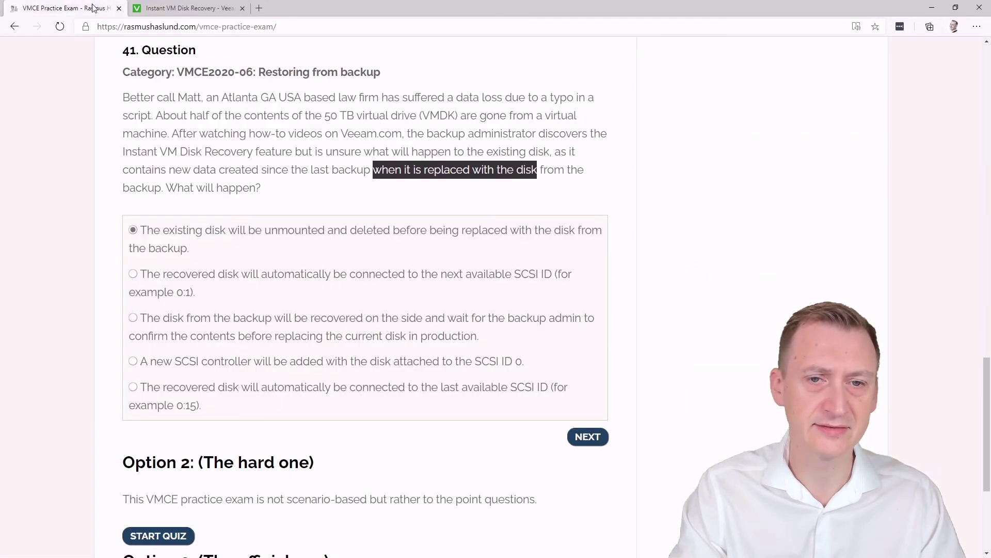
{"action": "mouse_move", "coordinate": [338, 150]}
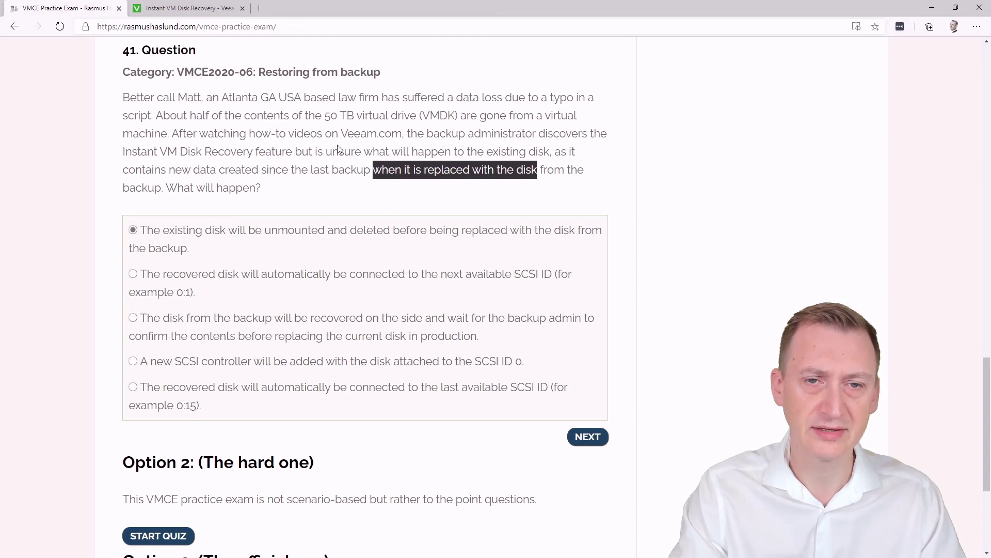
{"action": "left_click", "coordinate": [420, 170]}
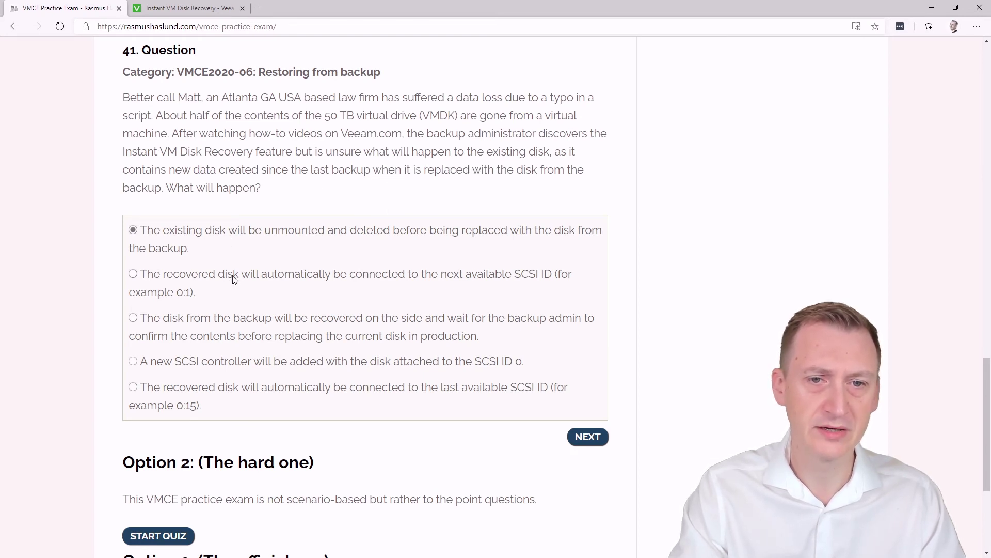
- In the Help Center, go through Performing Instant VM Disk Recovery, Step 1 wizard launch and Step 5 secure restore pages
{"action": "left_click", "coordinate": [186, 9]}
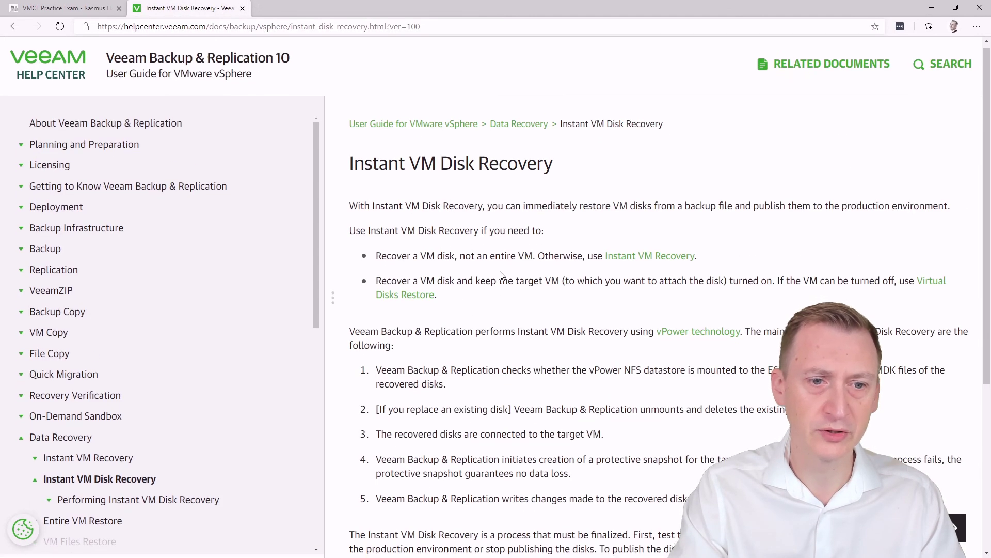
{"action": "left_click", "coordinate": [138, 500]}
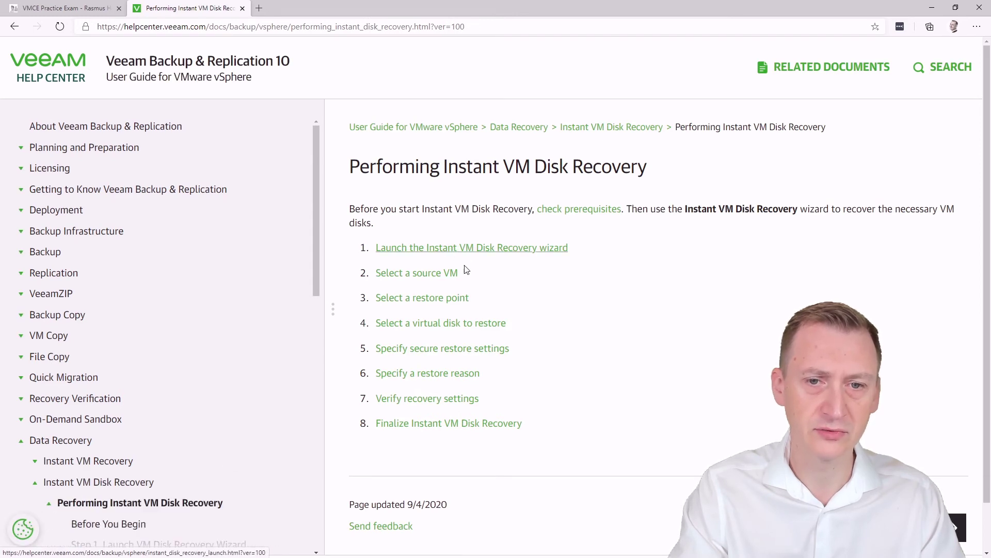
{"action": "left_click", "coordinate": [471, 247]}
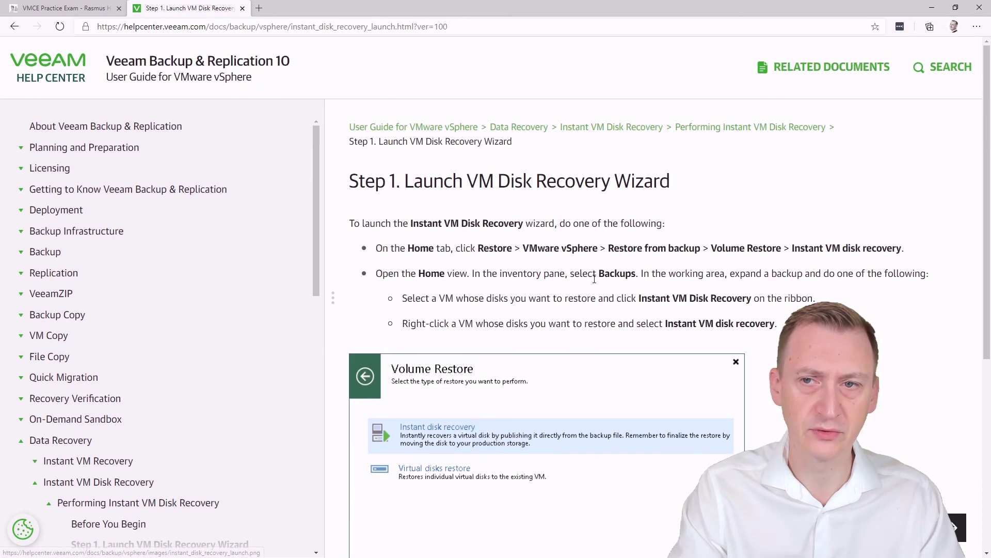
{"action": "scroll", "scroll_direction": "down", "scroll_amount": 3}
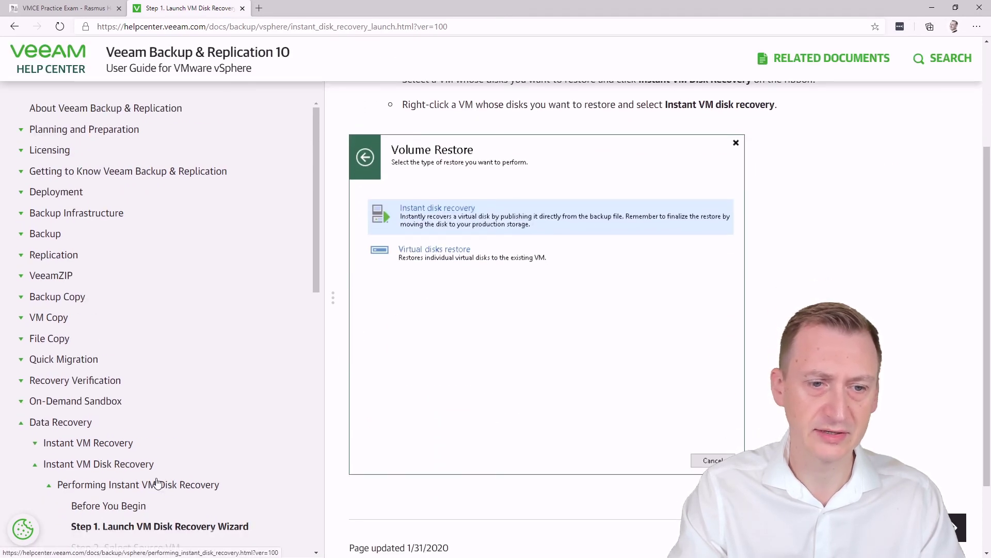
{"action": "scroll", "scroll_direction": "down", "scroll_amount": 3}
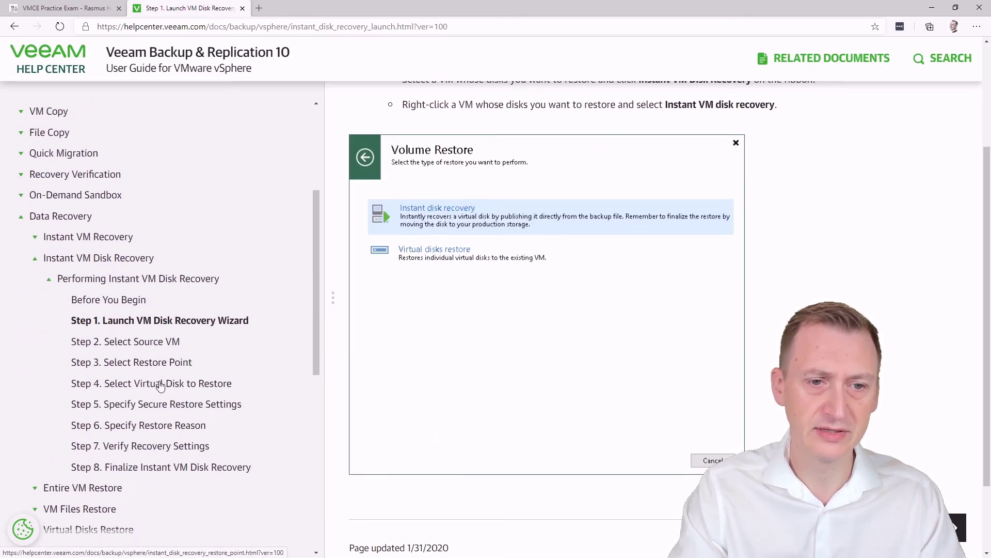
{"action": "left_click", "coordinate": [151, 383]}
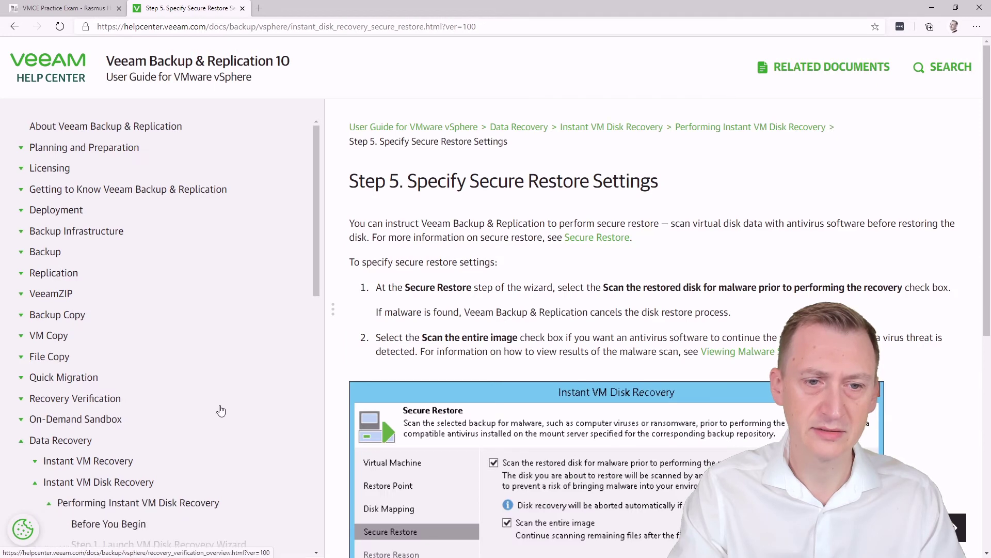
- Read through the Step 5 page, then go to 'Step 4. Select Virtual Disk to Restore'
{"action": "scroll", "scroll_direction": "down", "scroll_amount": 3}
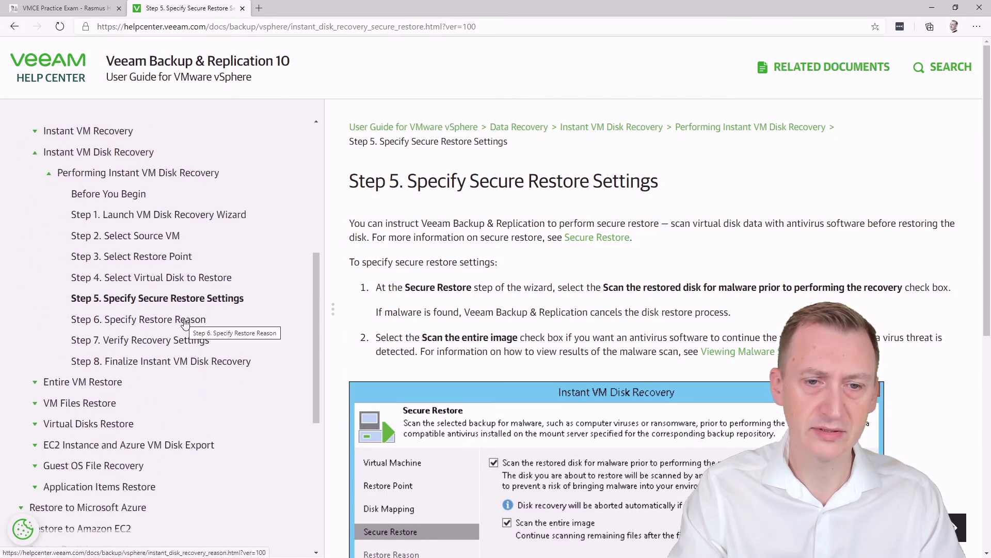
{"action": "mouse_move", "coordinate": [177, 219]}
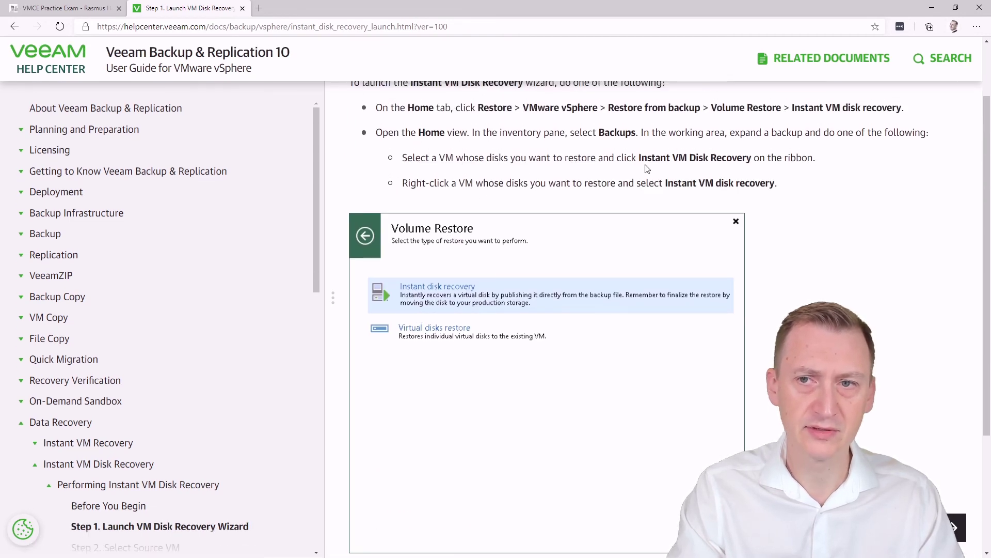
{"action": "scroll", "scroll_direction": "down", "scroll_amount": 3}
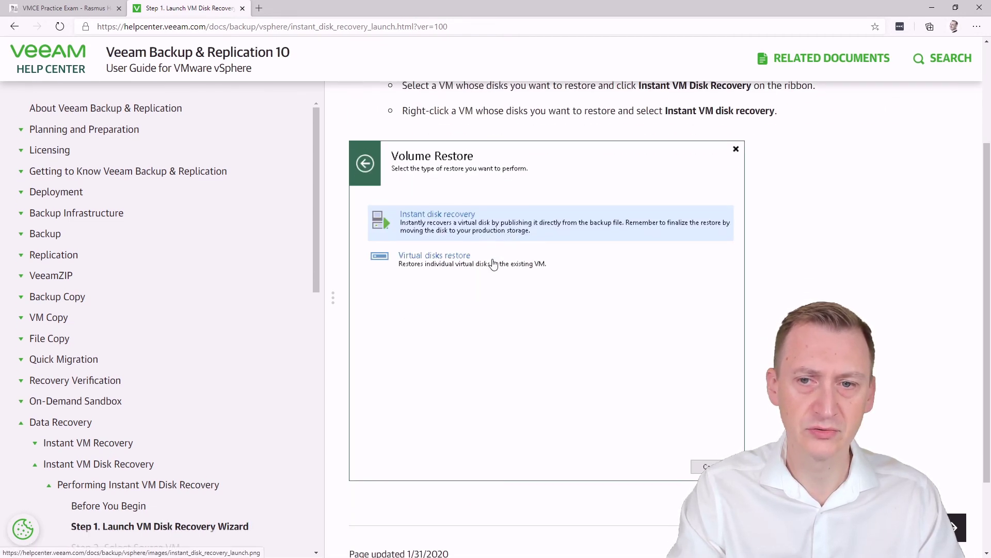
{"action": "scroll", "scroll_direction": "down", "scroll_amount": 3}
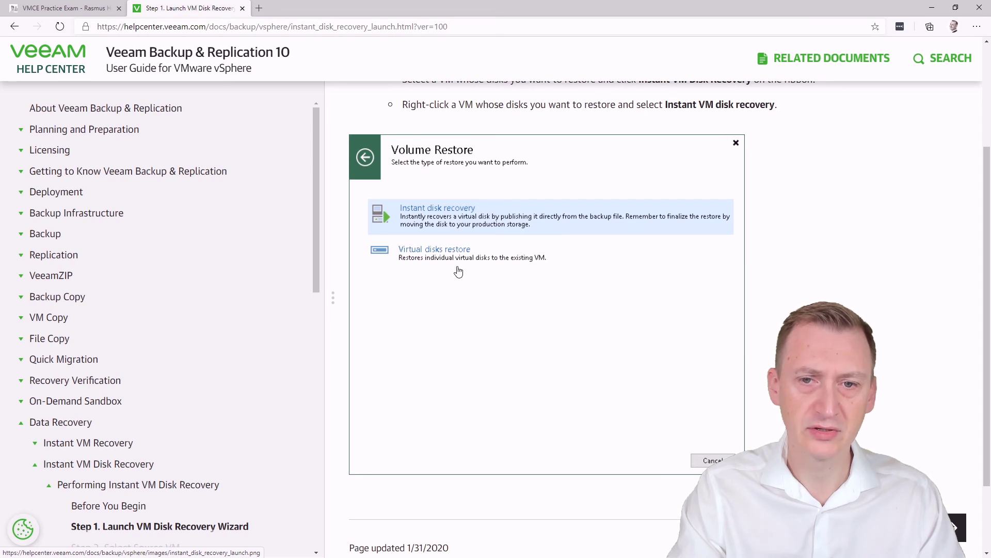
{"action": "mouse_move", "coordinate": [554, 221]}
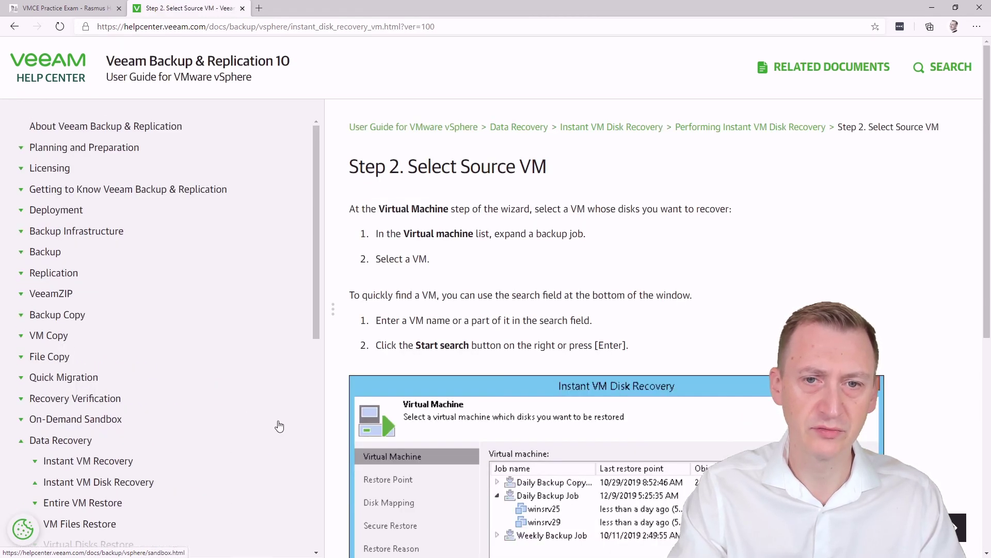
{"action": "scroll", "scroll_direction": "down", "scroll_amount": 3}
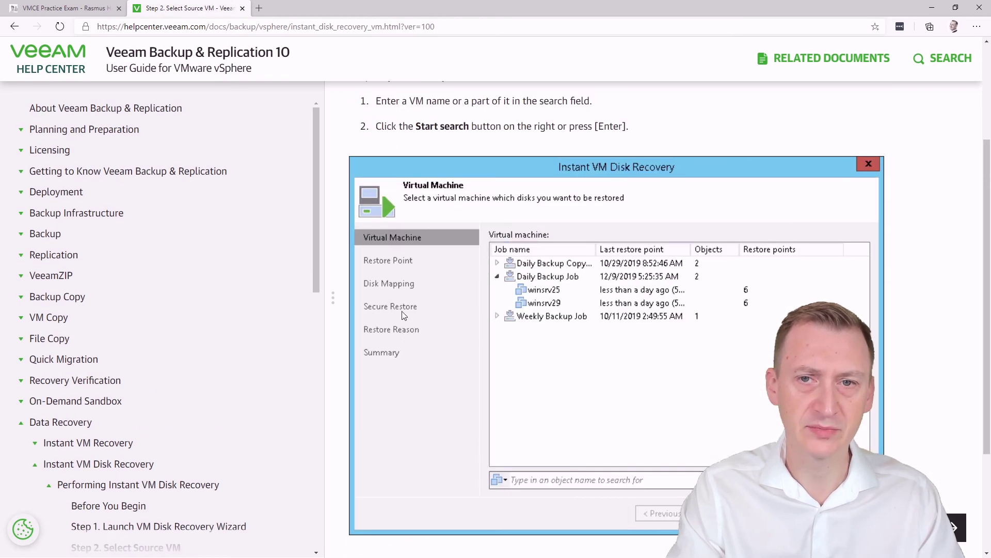
{"action": "scroll", "scroll_direction": "down", "scroll_amount": 3}
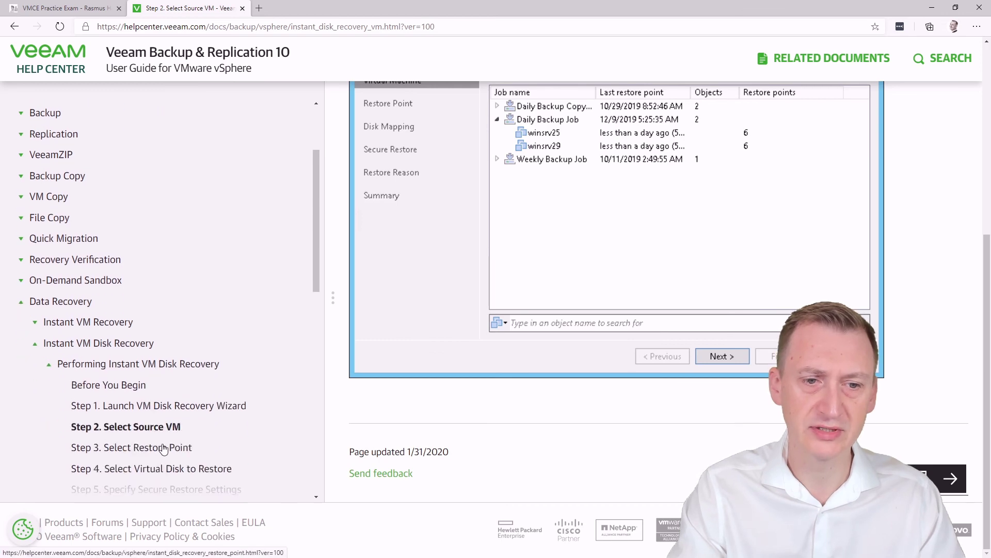
{"action": "left_click", "coordinate": [133, 448]}
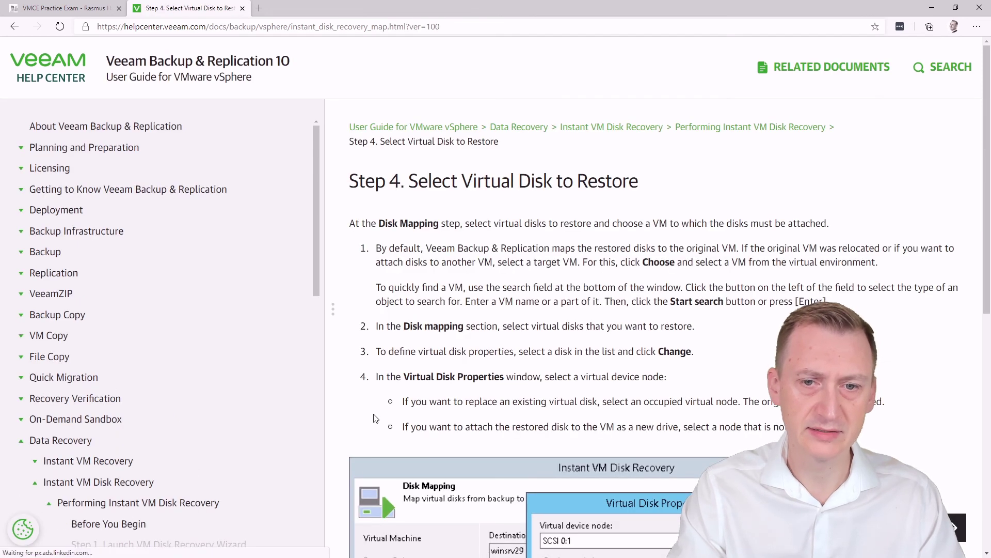
- Scroll to the Step 4 note that an unoccupied node attaches the restored disk as a new drive
{"action": "scroll", "scroll_direction": "down", "scroll_amount": 3}
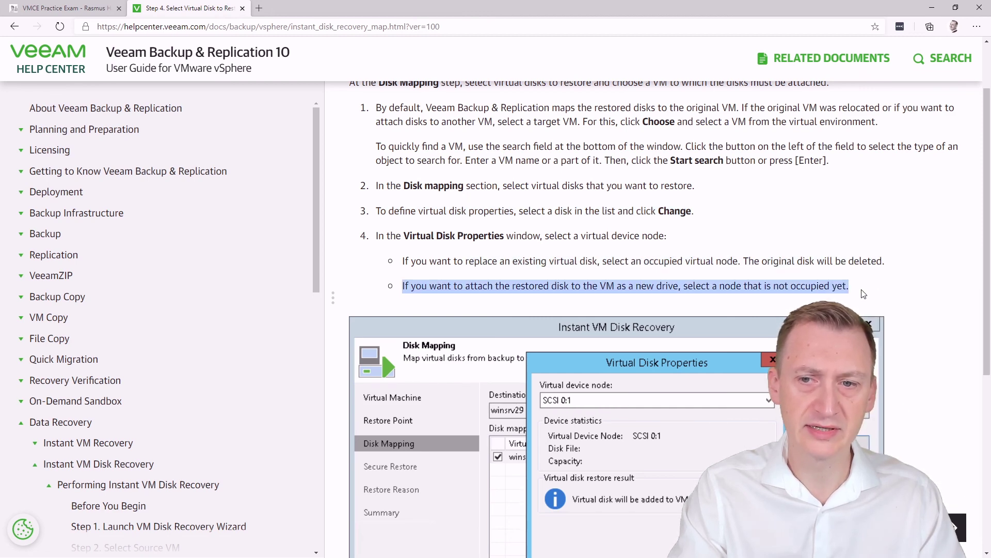
{"action": "scroll", "scroll_direction": "down", "scroll_amount": 3}
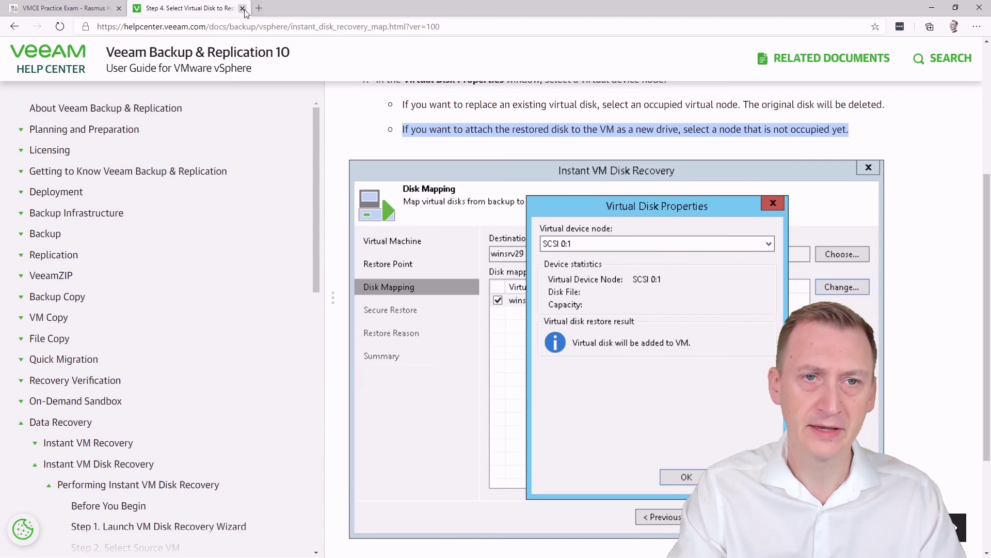
- Close the Veeam Help Center tab, leaving question 41 with the unmounted-and-deleted answer marked
{"action": "left_click", "coordinate": [241, 8]}
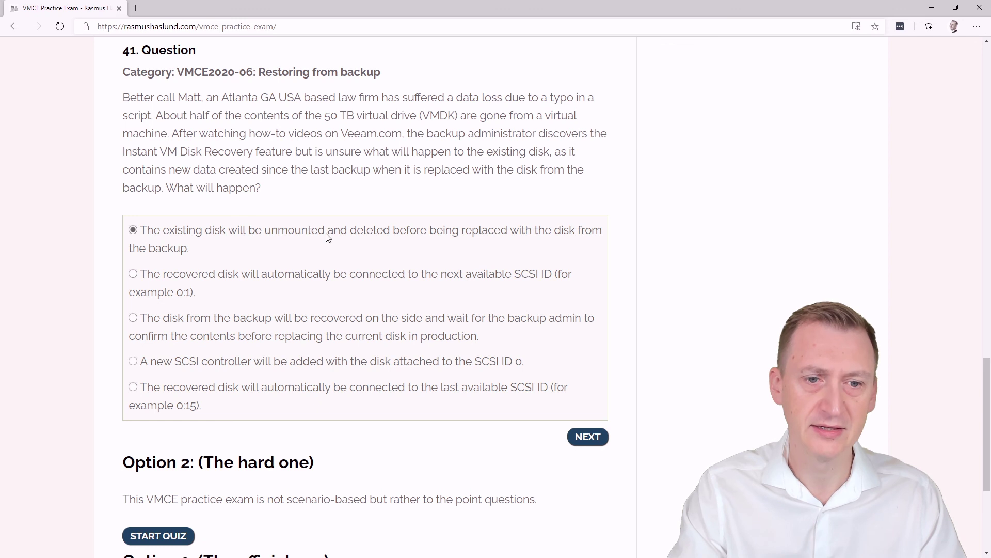
{"action": "mouse_move", "coordinate": [634, 440]}
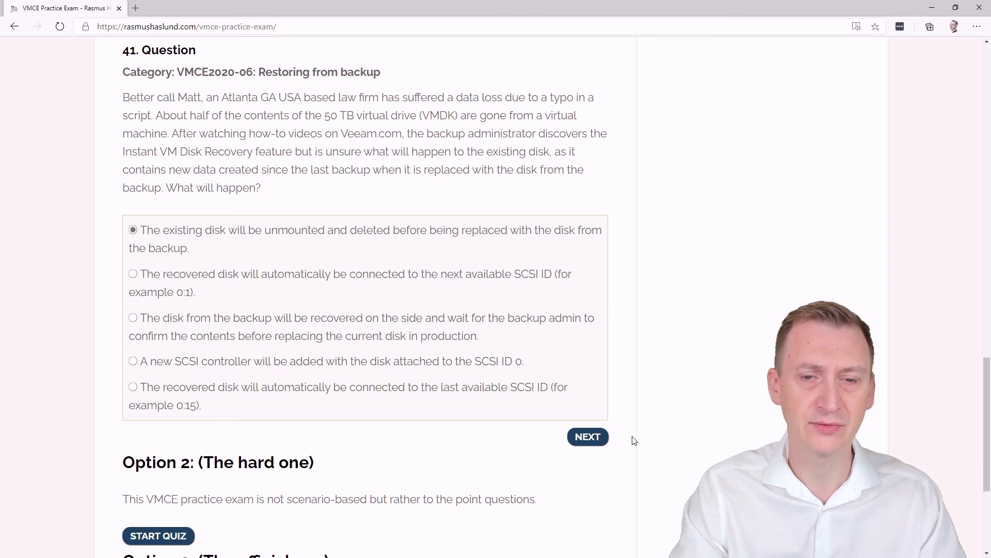